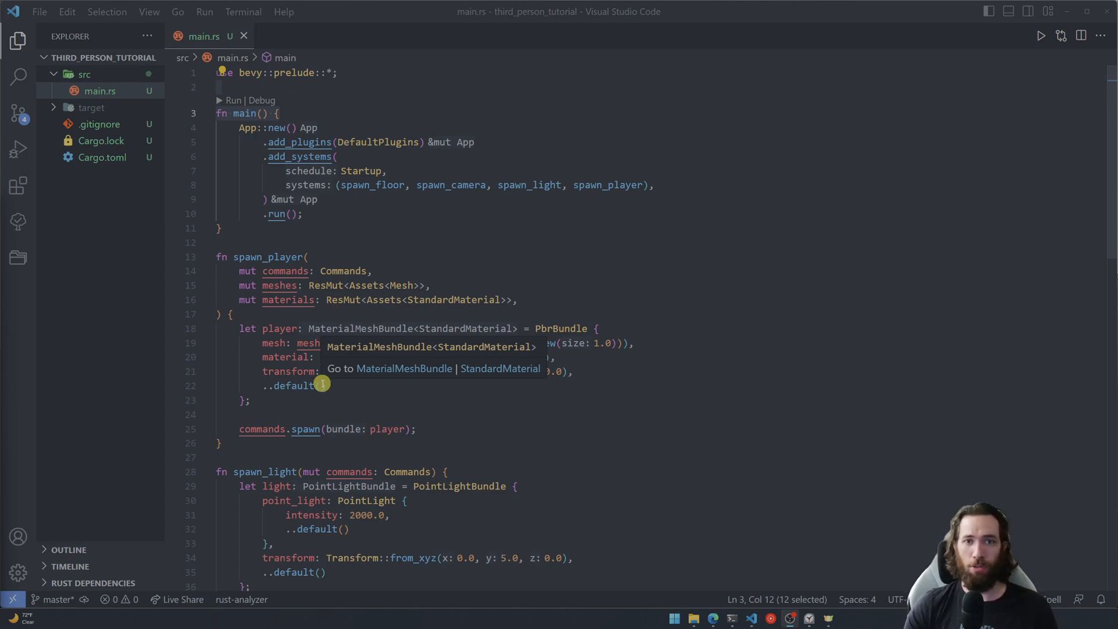
- Add an empty player.rs file to src next to main.rs
scroll("down", 3)
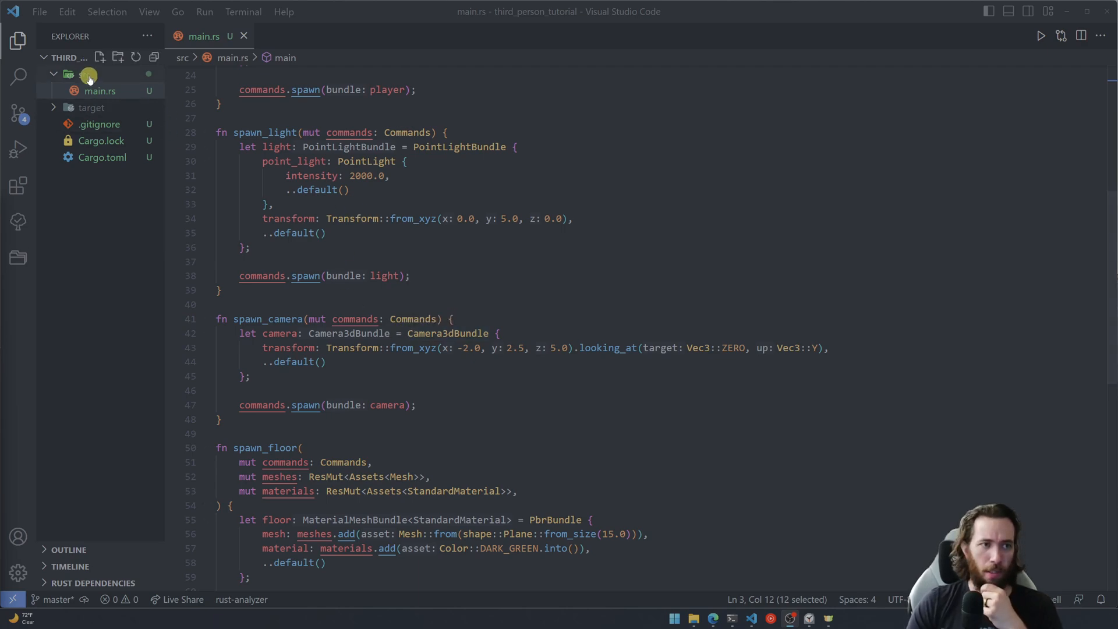
scroll("up", 3)
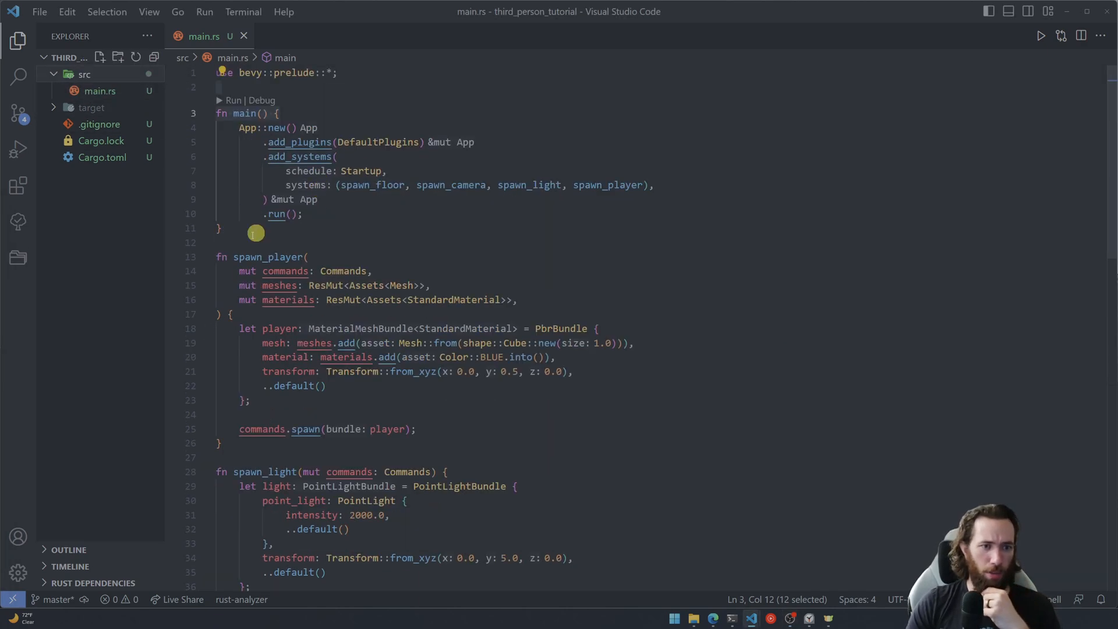
mouse_move(107, 73)
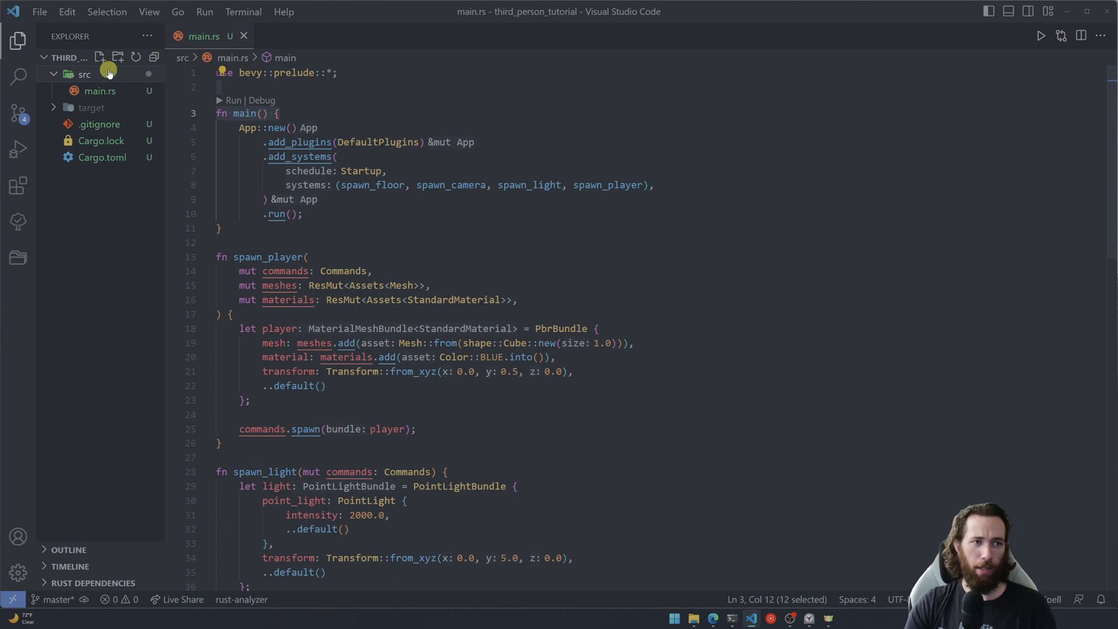
left_click(100, 57)
type("player.rs")
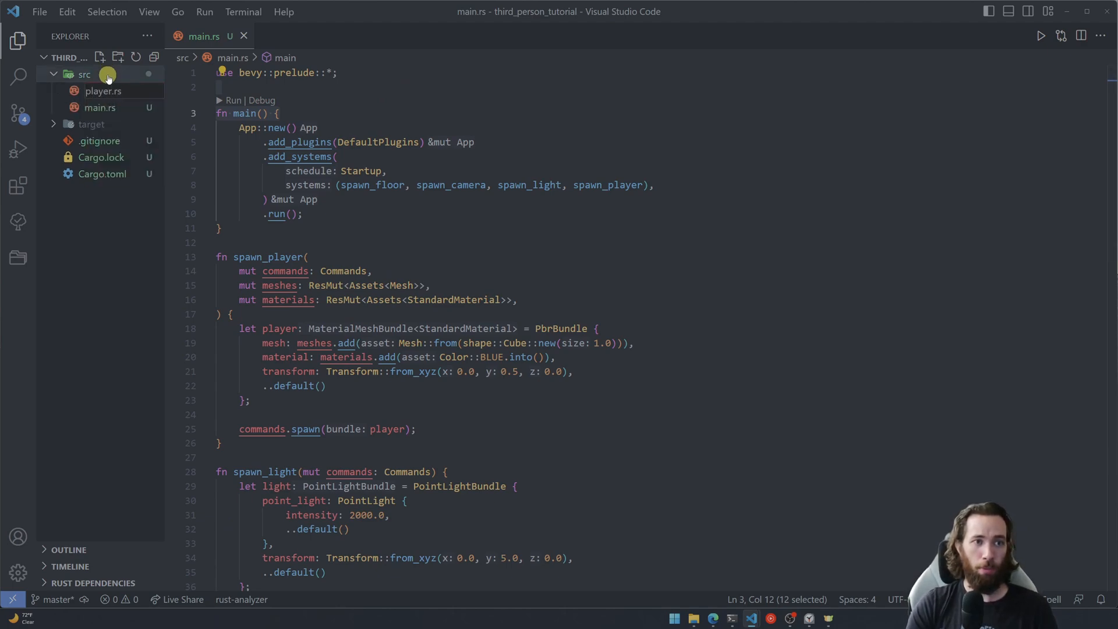
- Copy and comment out spawn_player in main.rs, drop it from add_systems, and save
left_click(101, 90)
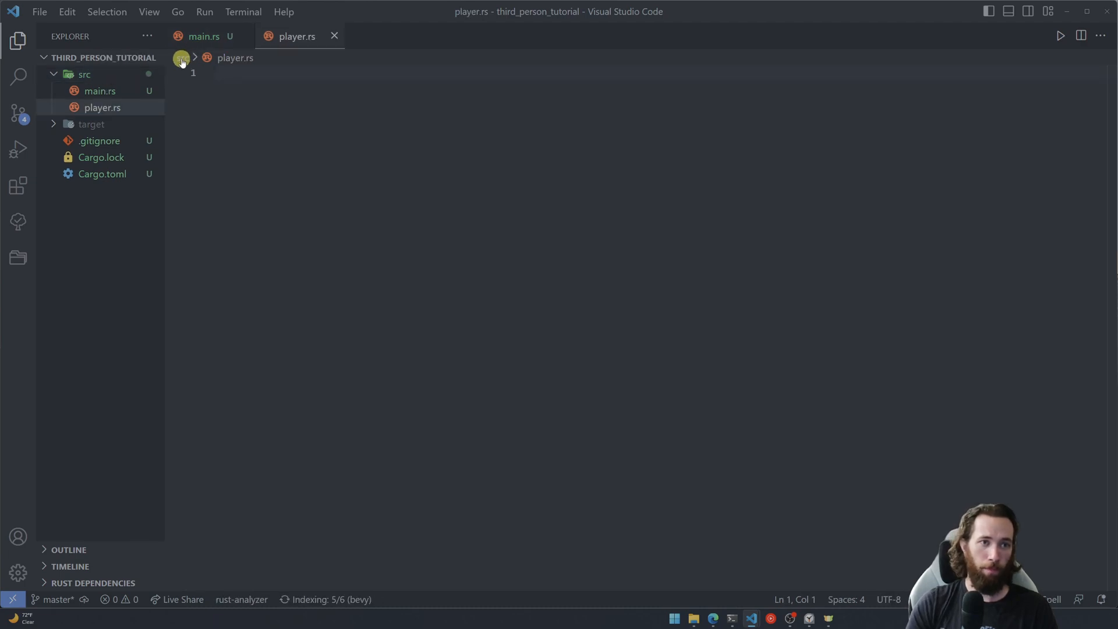
left_click(203, 36)
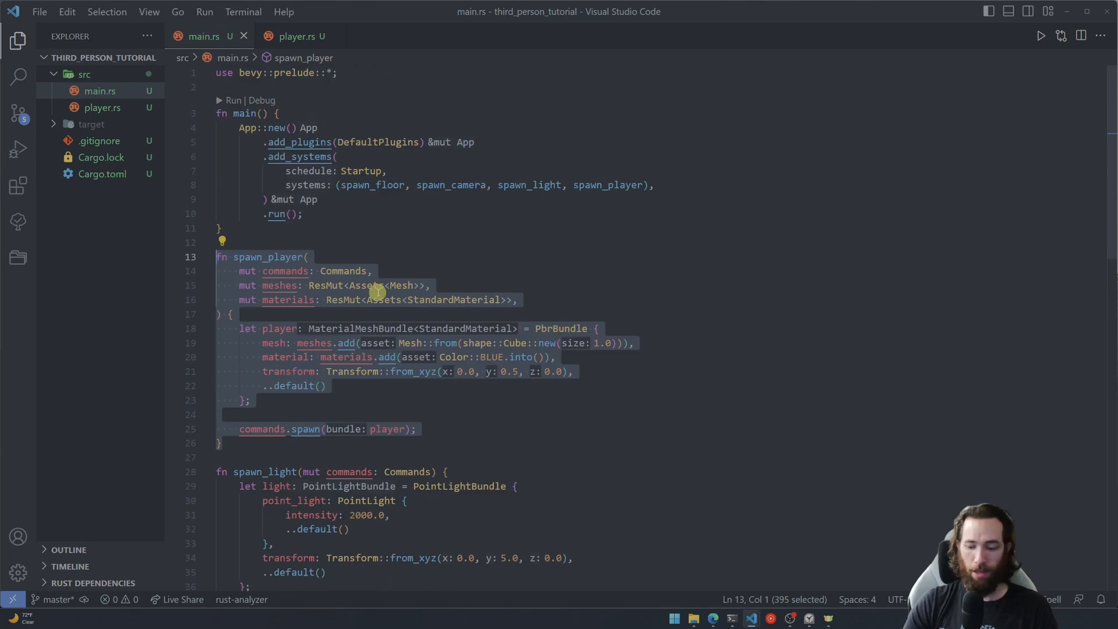
key("ctrl+/")
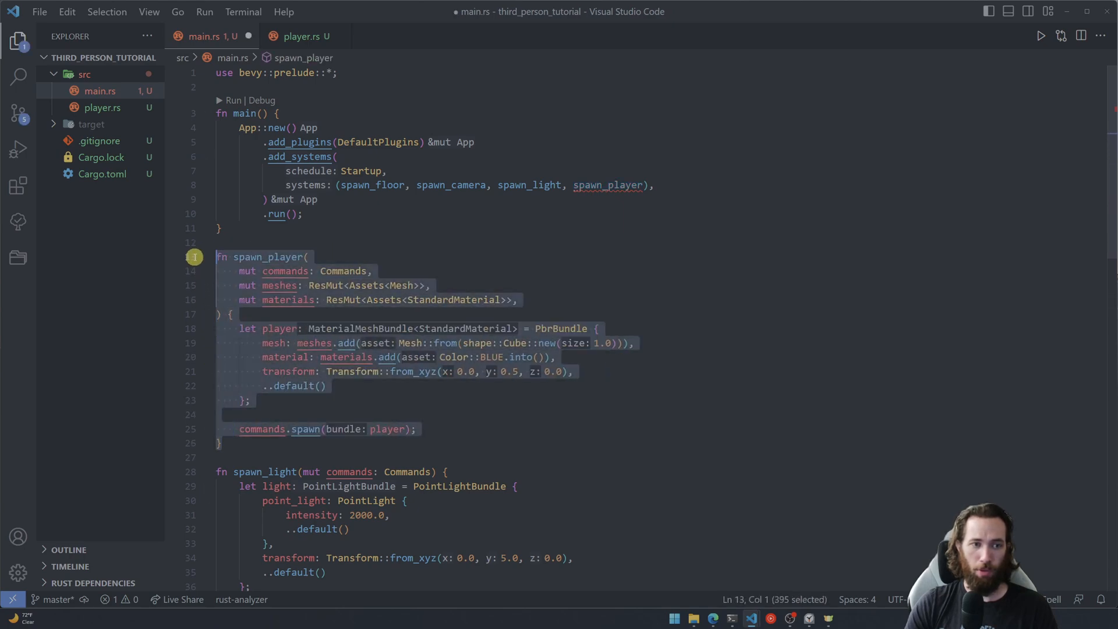
mouse_move(496, 291)
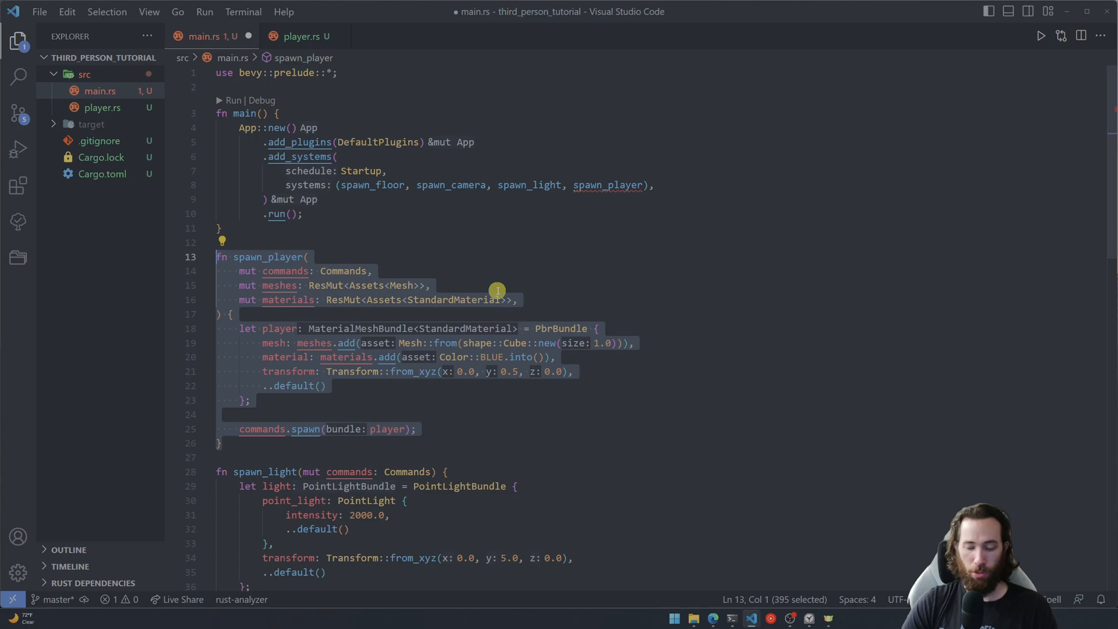
key("ctrl+/")
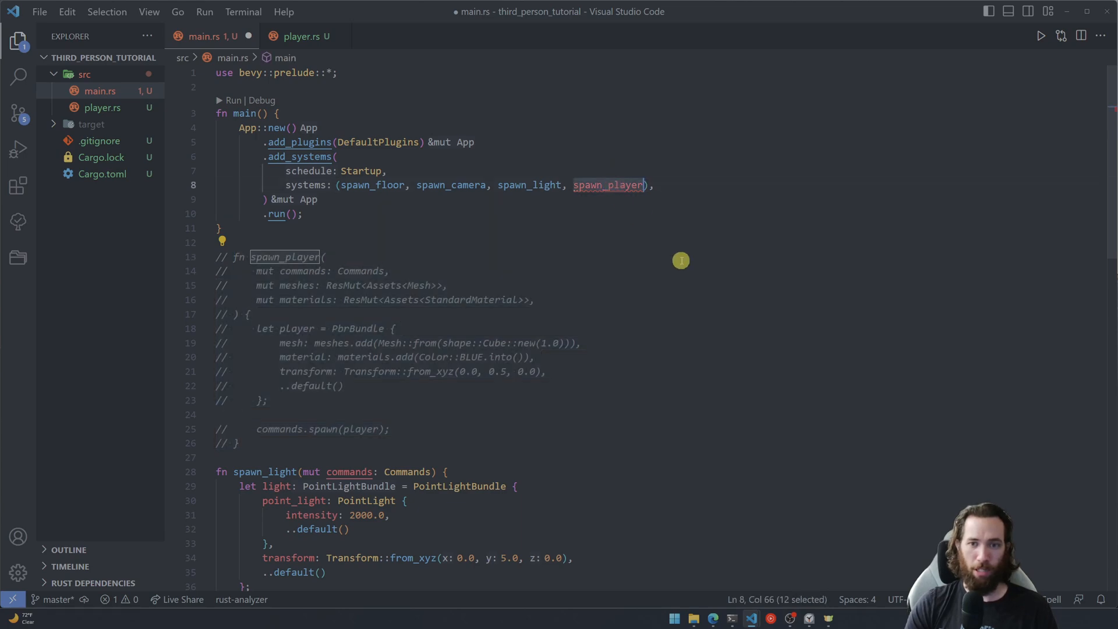
left_click(324, 256)
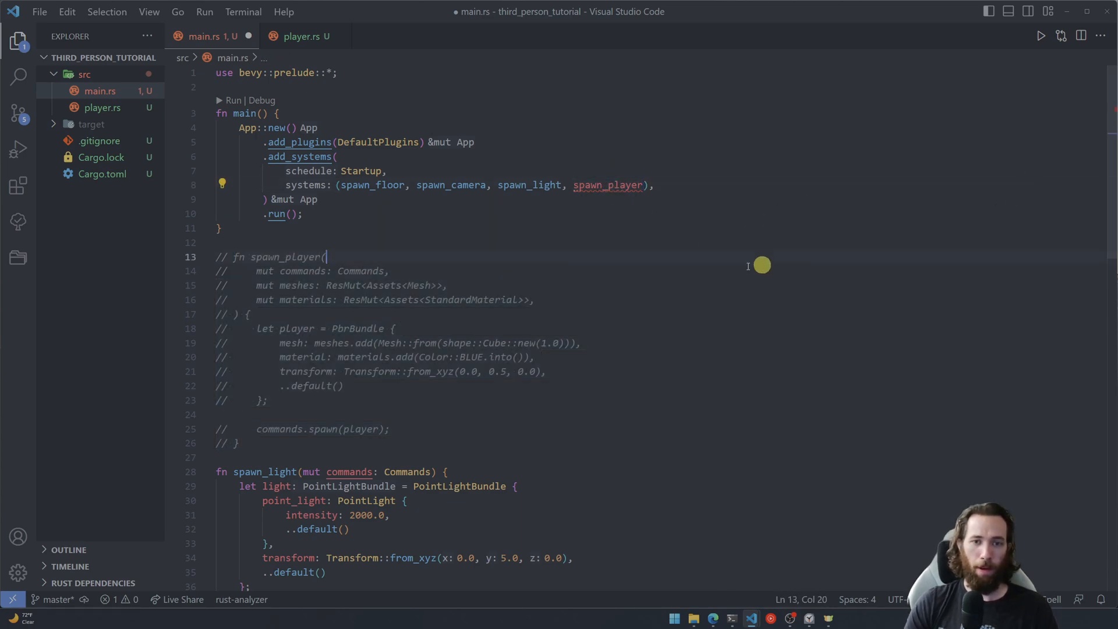
double_click(609, 185)
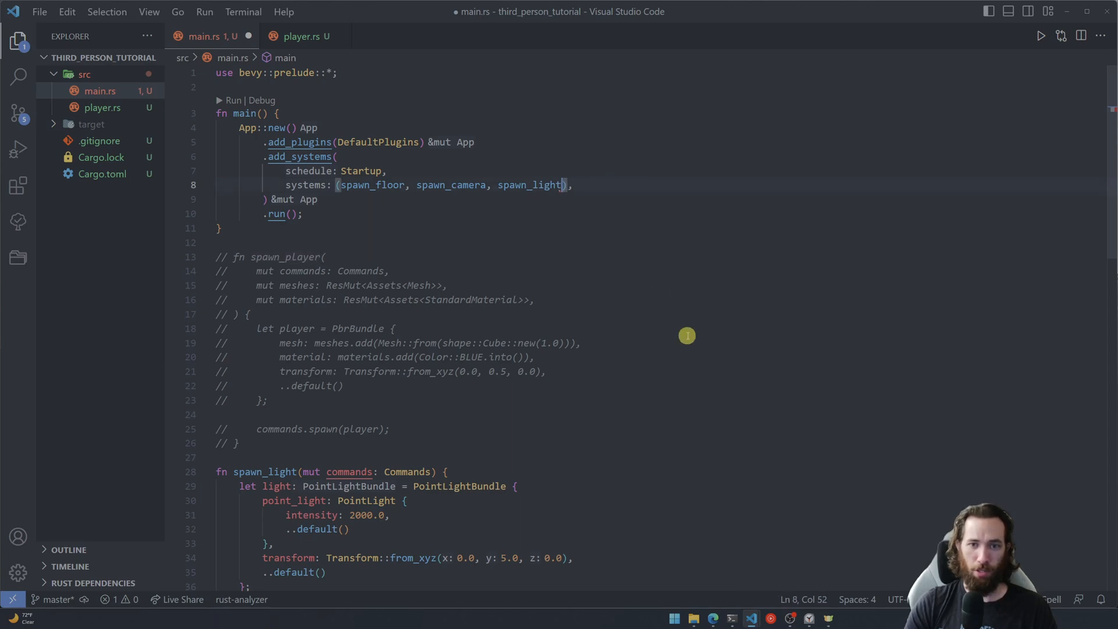
key("ctrl+s")
type("use b")
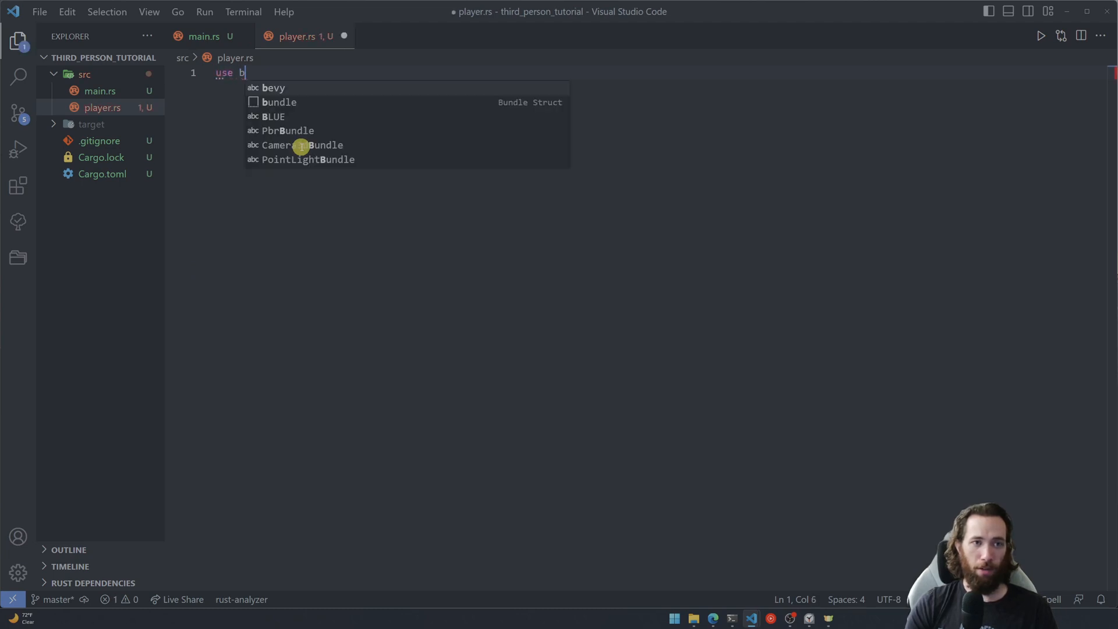
- Import bevy::prelude::* at the top of player.rs
type("evy::prelude::*;")
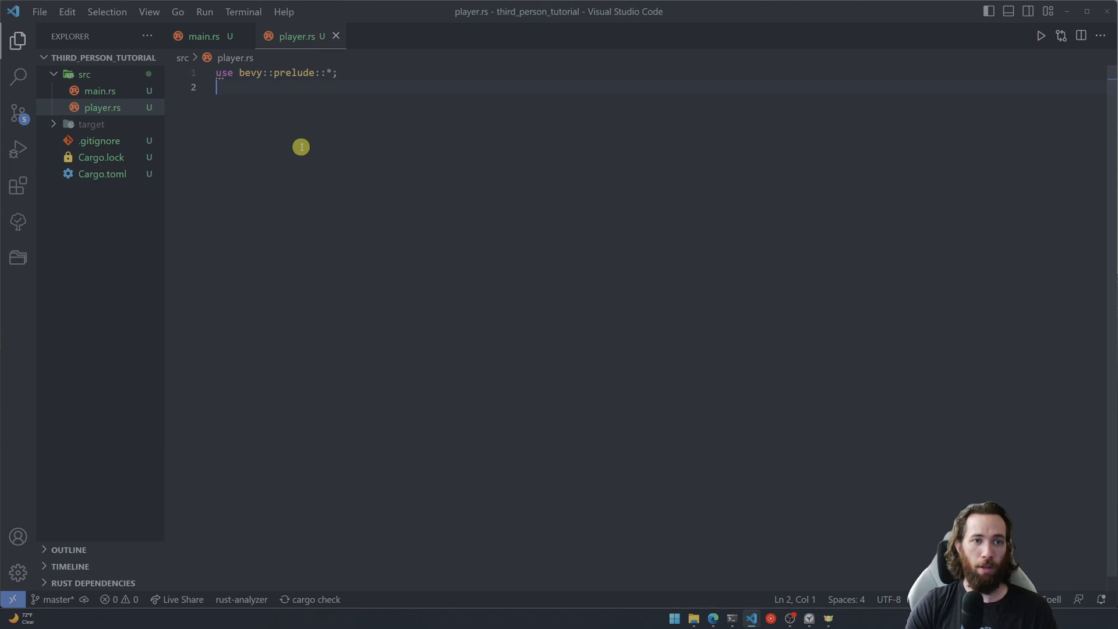
key("Return")
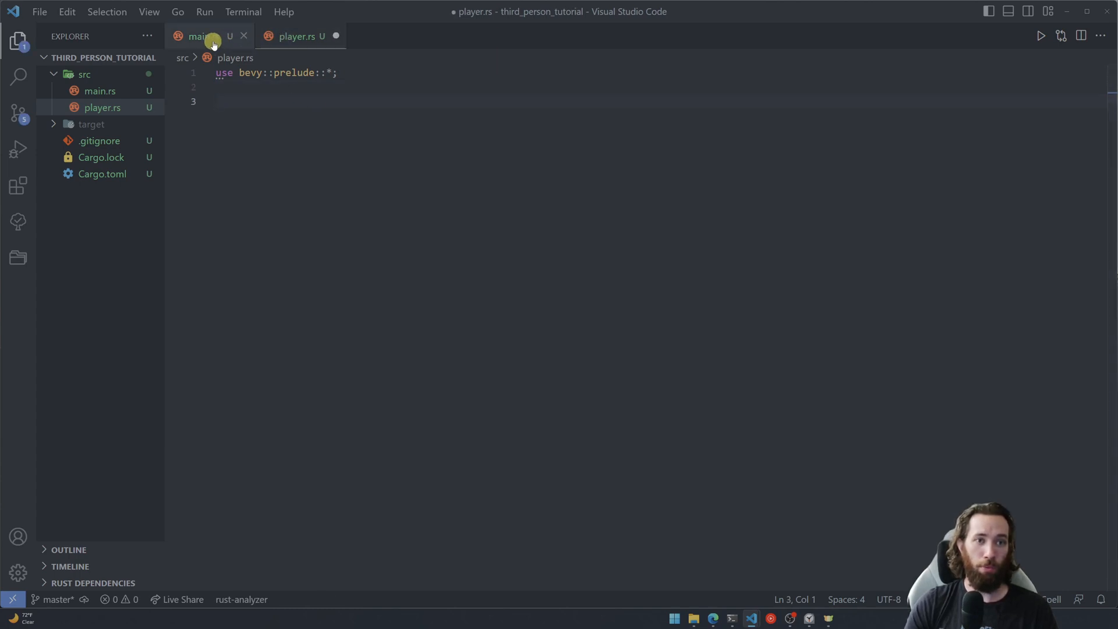
mouse_move(198, 36)
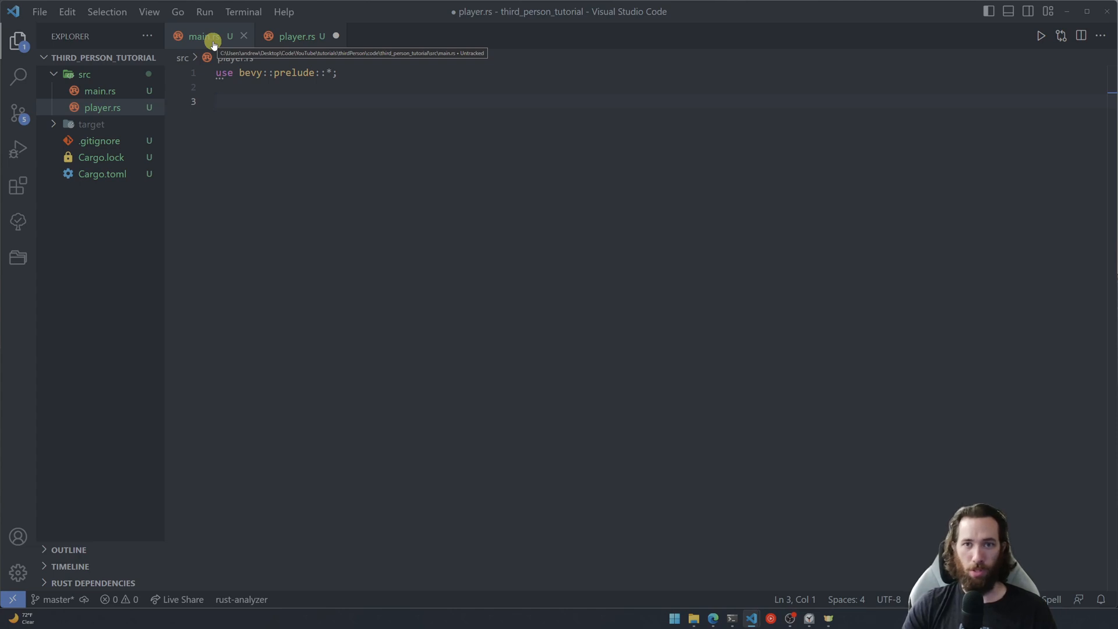
left_click(198, 35)
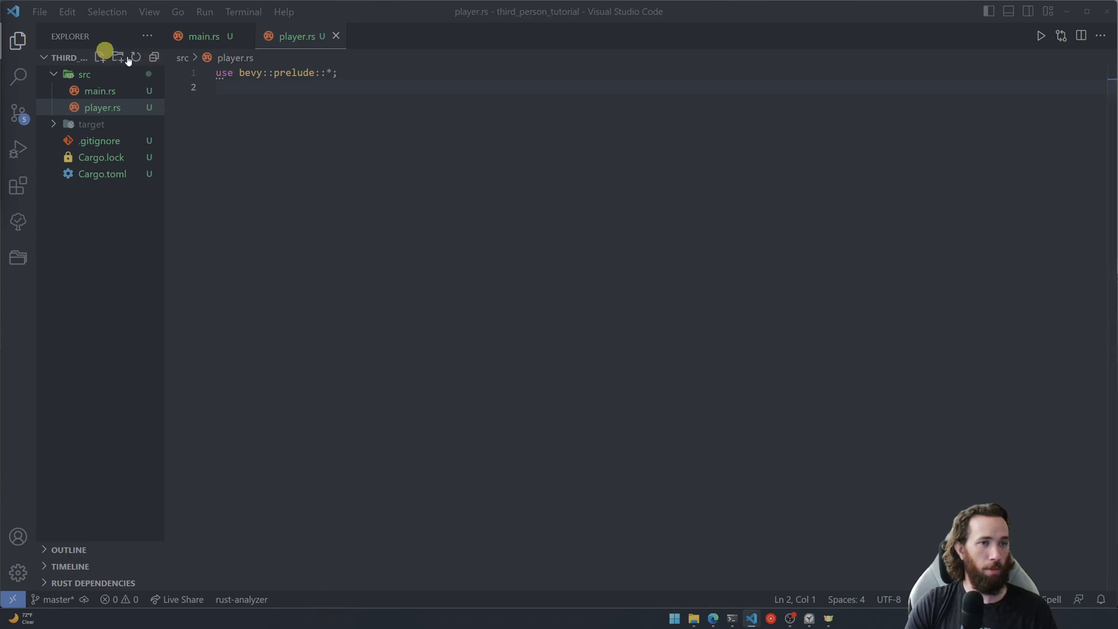
key("enter")
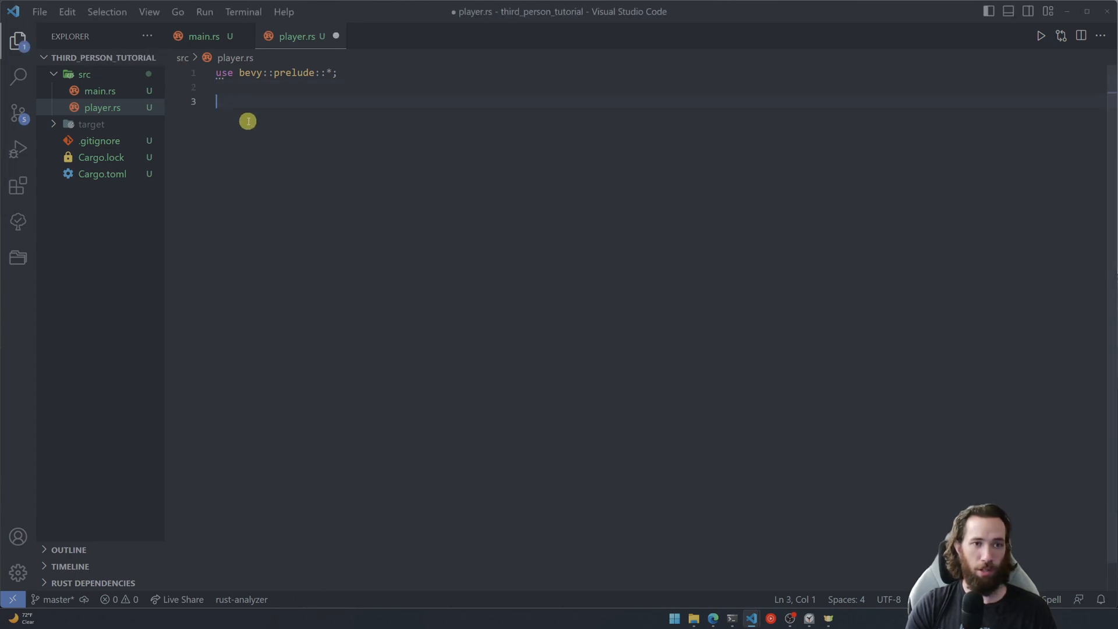
- Define pub struct PlayerPlugin and impl Plugin with fn build(&self, app: &mut App)
type("pub struct P")
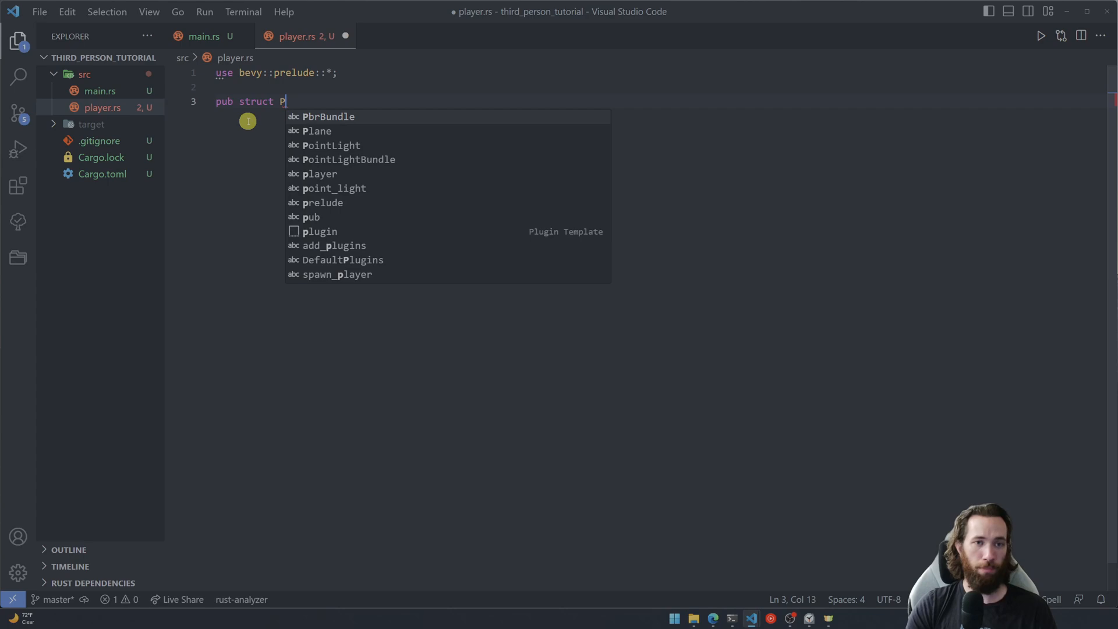
type("ya")
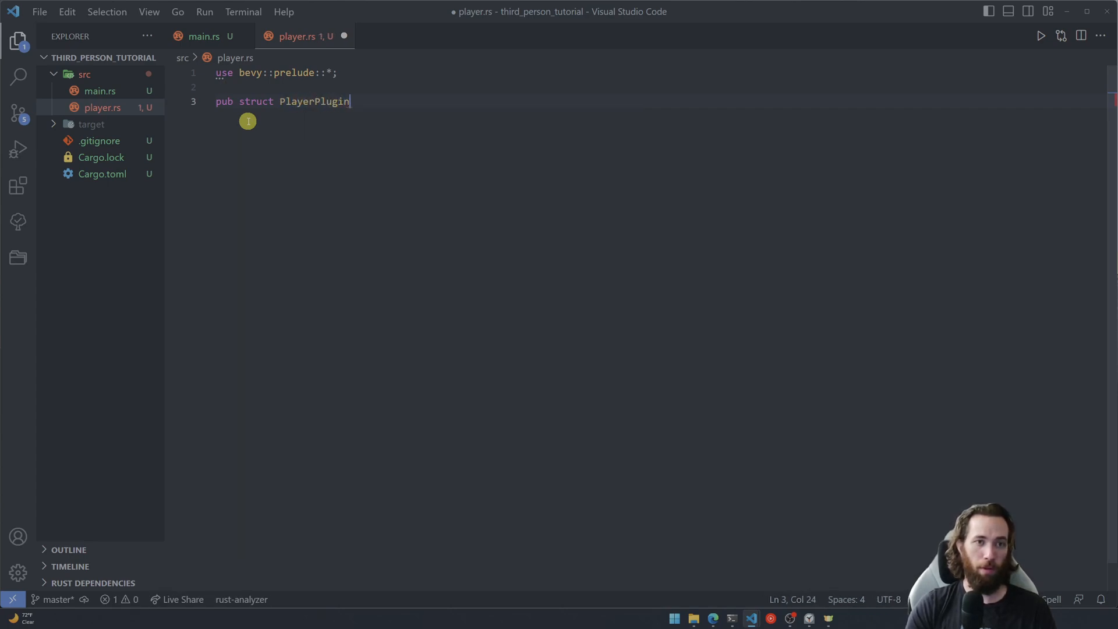
type(";")
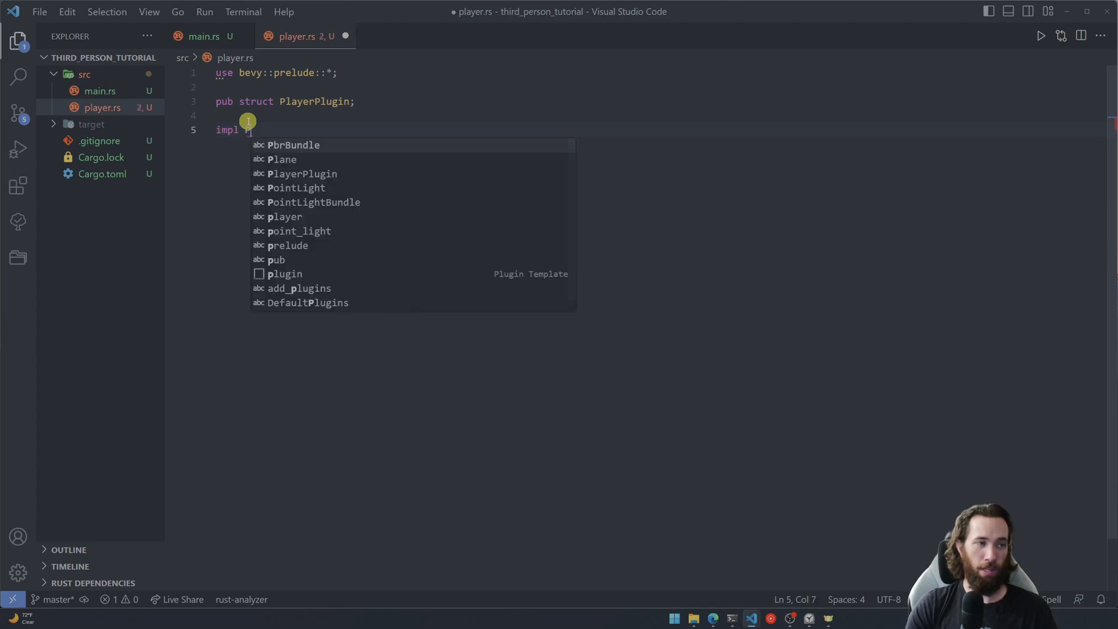
type("Plugin for PlayerPlugin {")
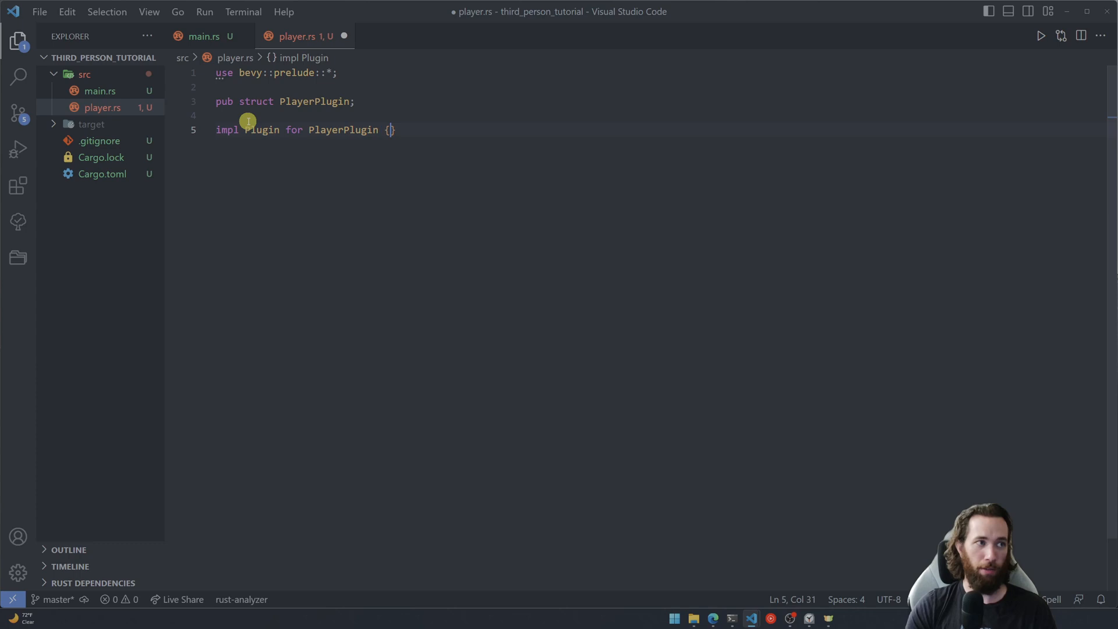
type("fn b")
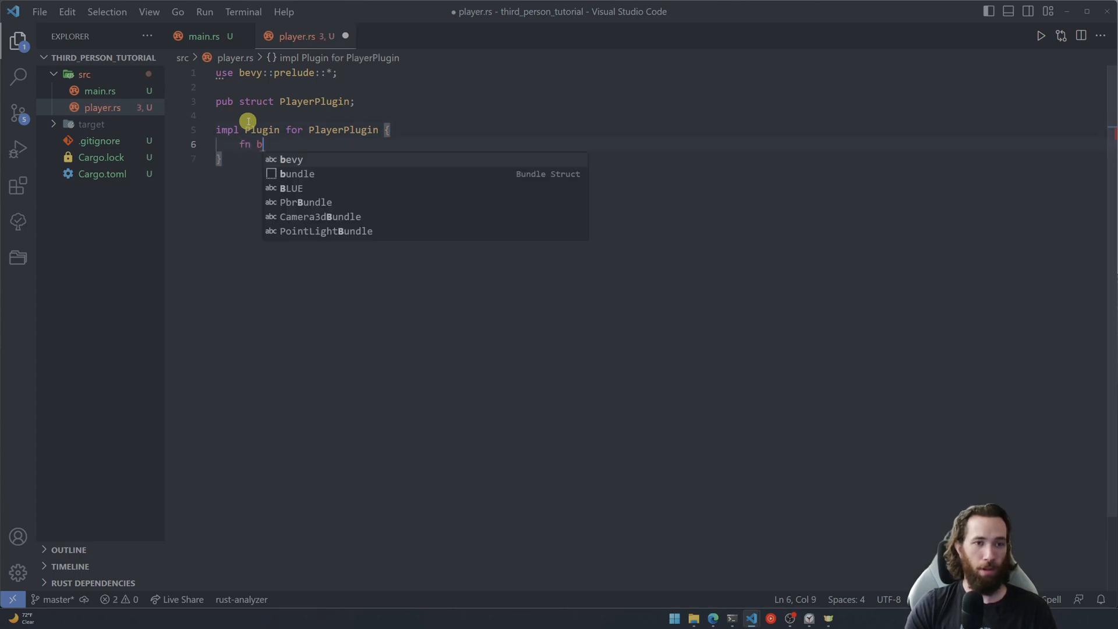
type("uild(")
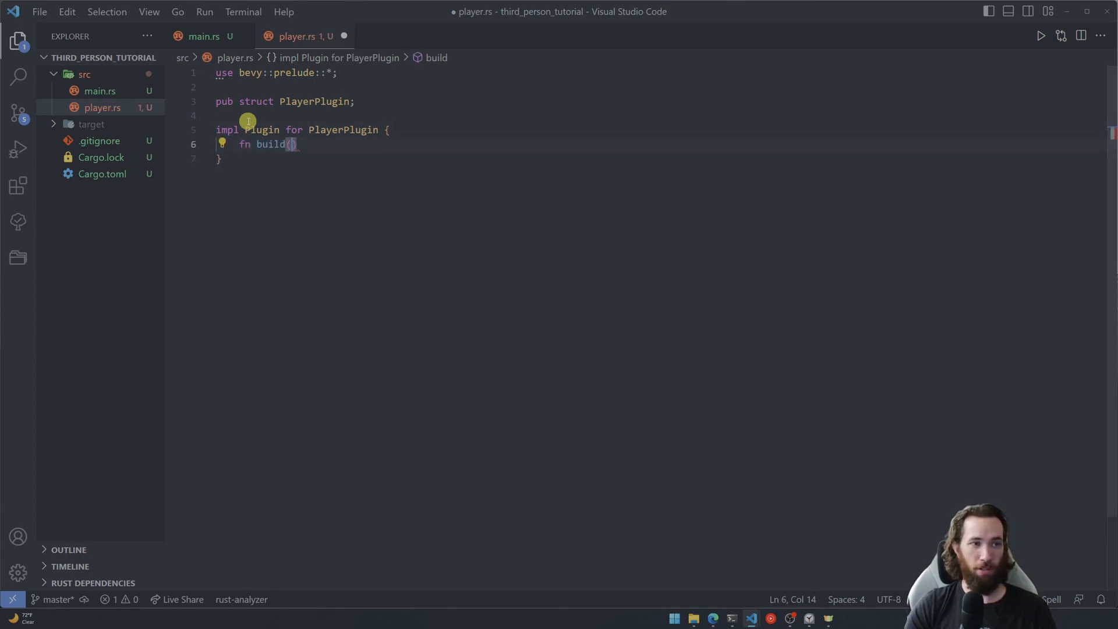
type("&self, a")
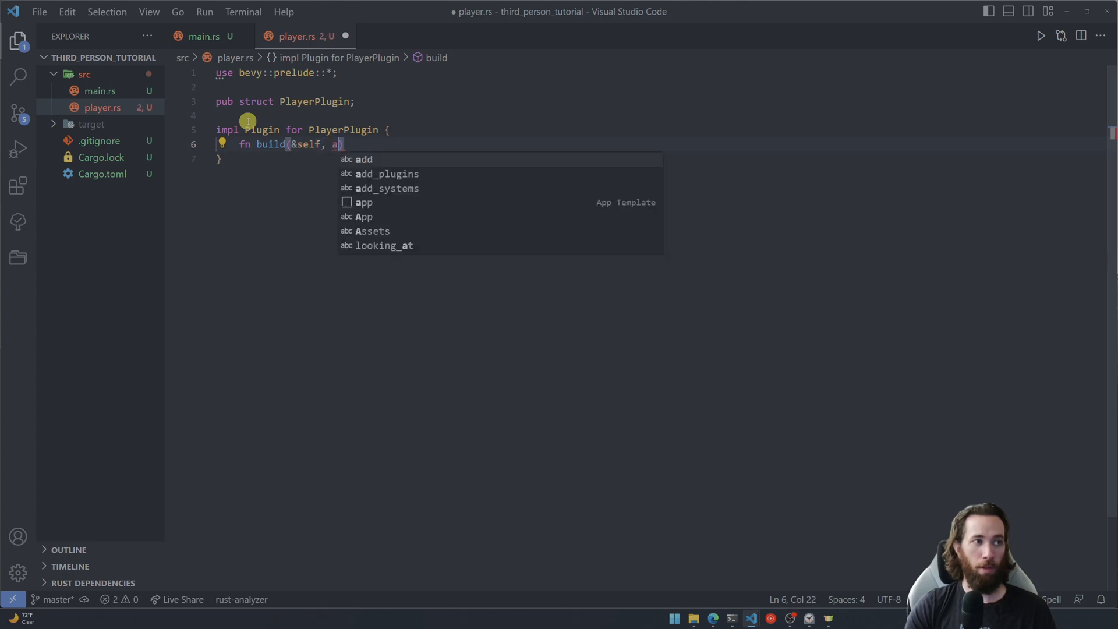
type("pp: &mut App")
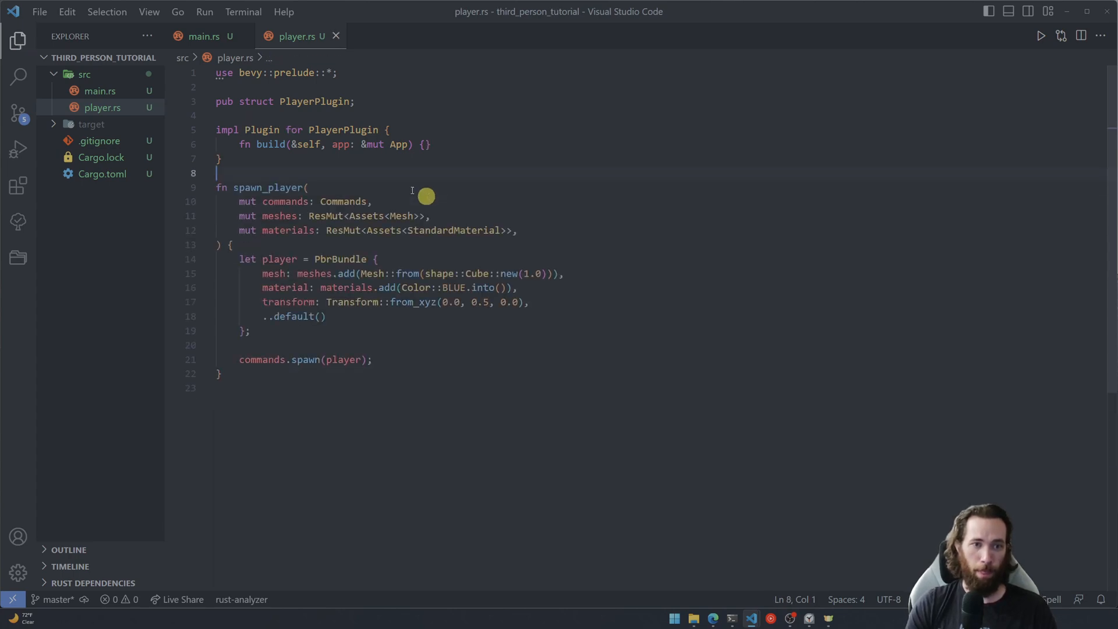
- Make PlayerPlugin's build call app.add_systems(Startup, spawn_player)
left_click(425, 144)
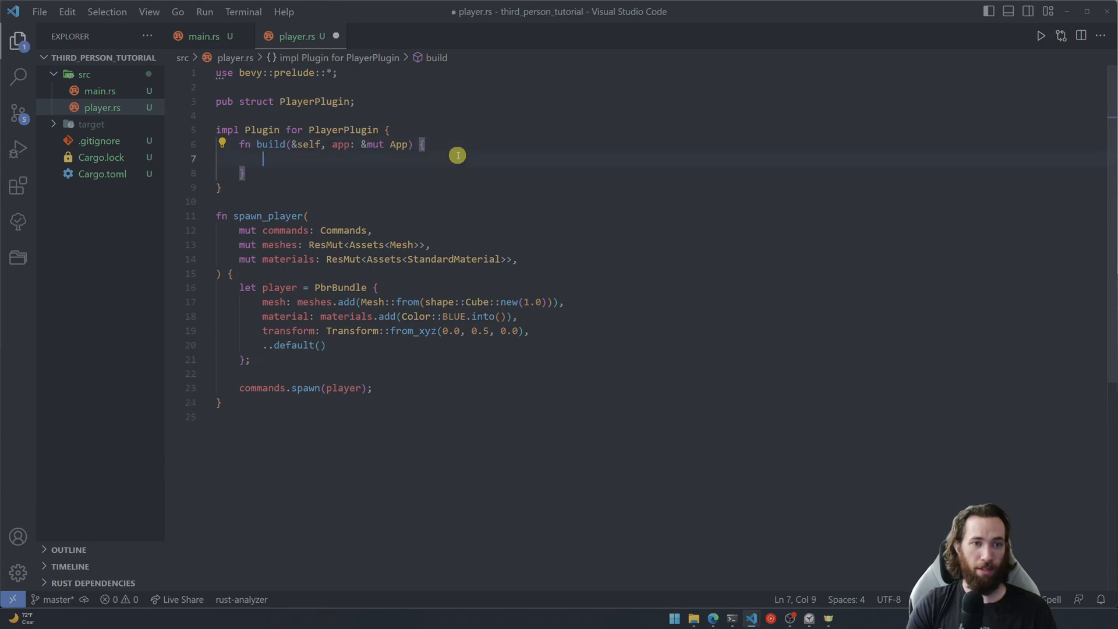
type("app.add_sy")
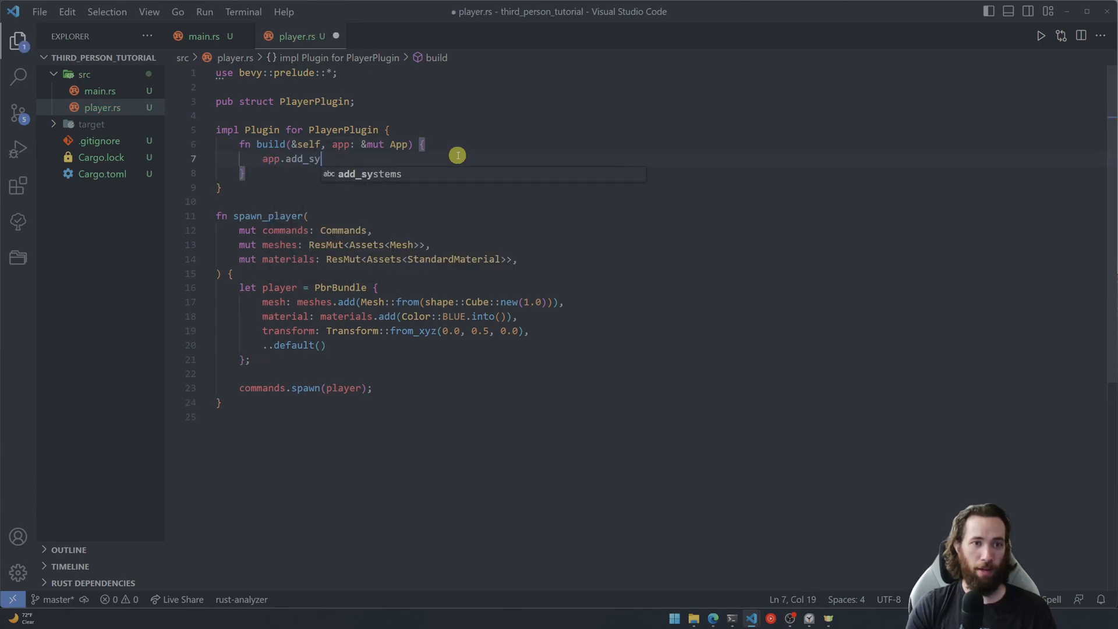
type("stems(Startup, spawn_player);")
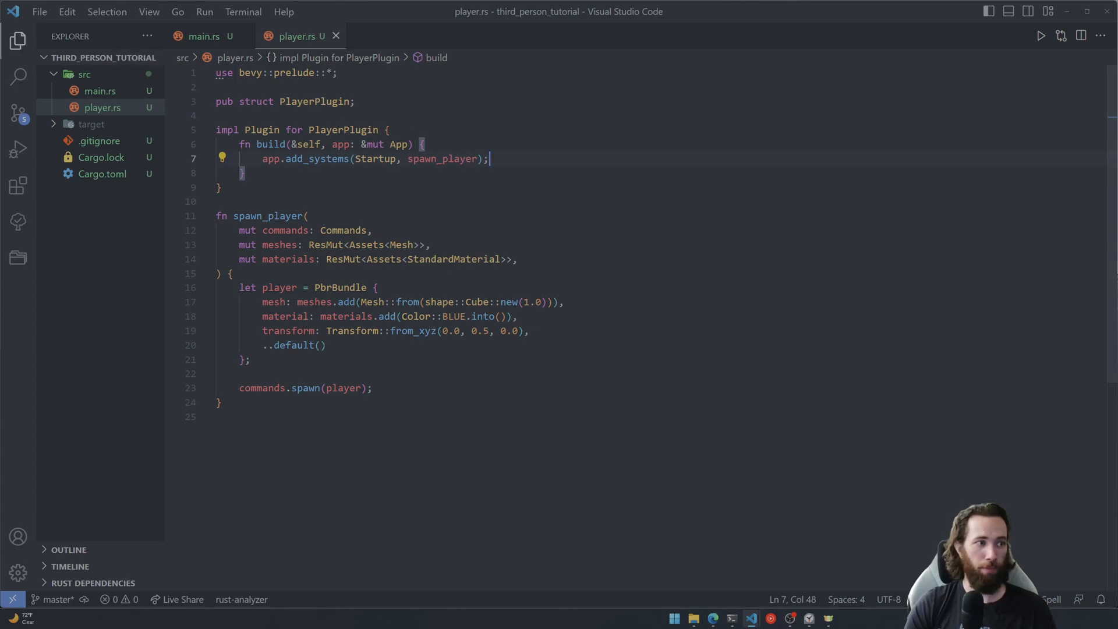
mouse_move(79, 111)
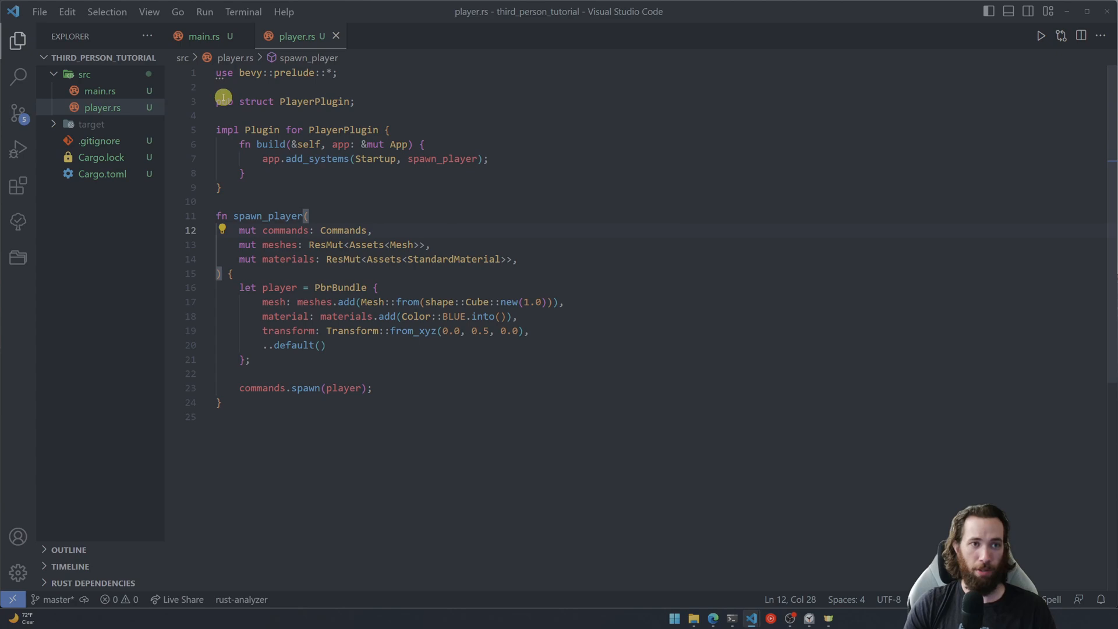
left_click(203, 36)
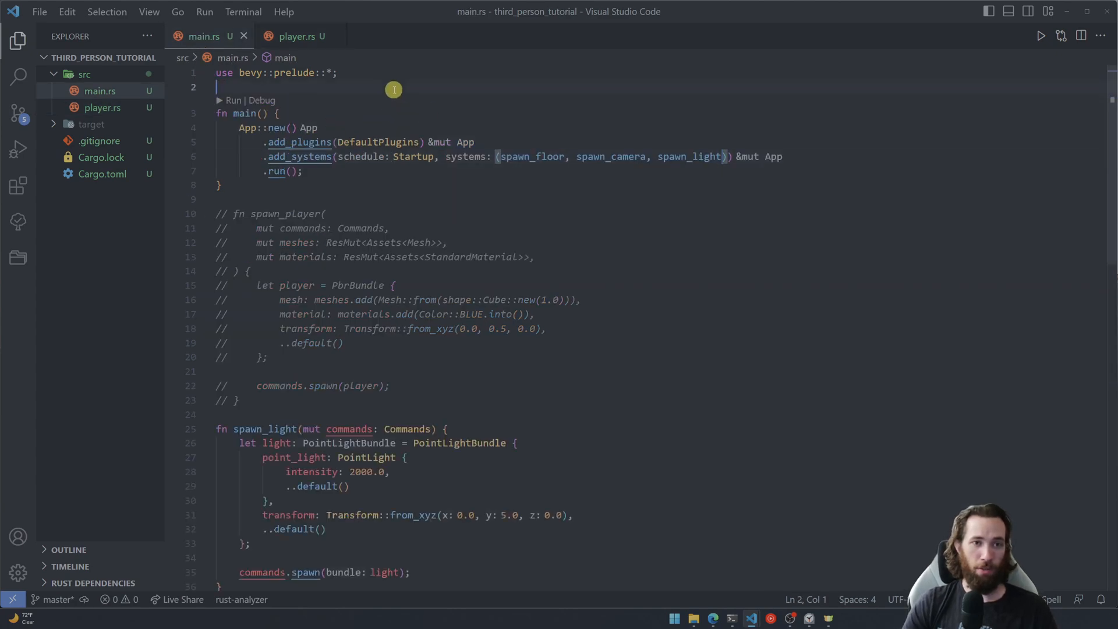
- Add mod player; and use player::PlayerPlugin; to main.rs, and append PlayerPlugin to add_plugins
type("mod")
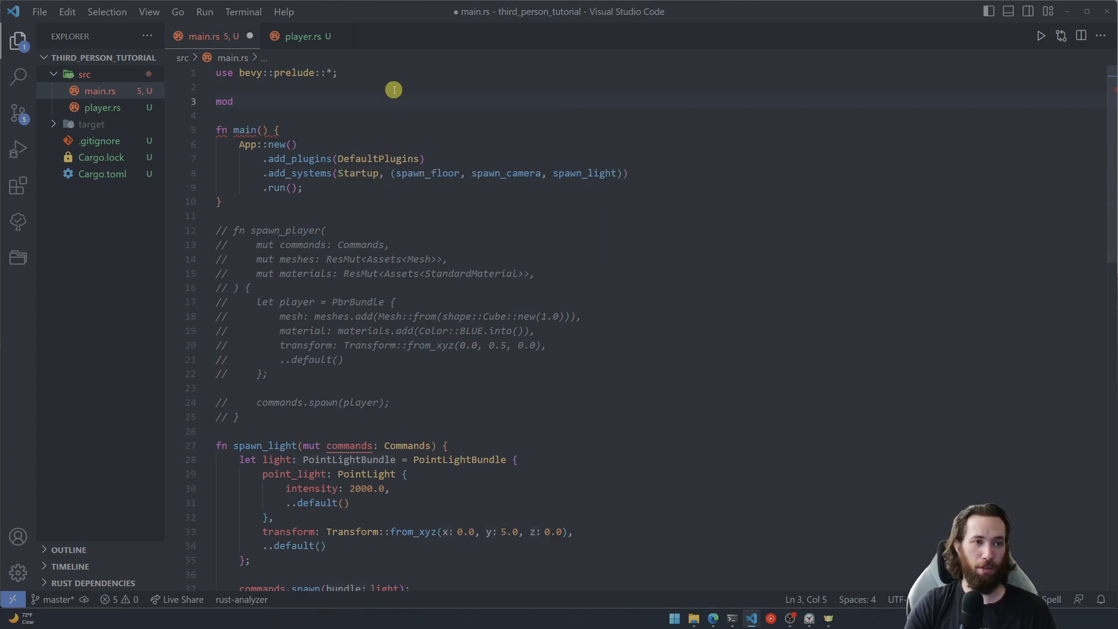
type("player;;")
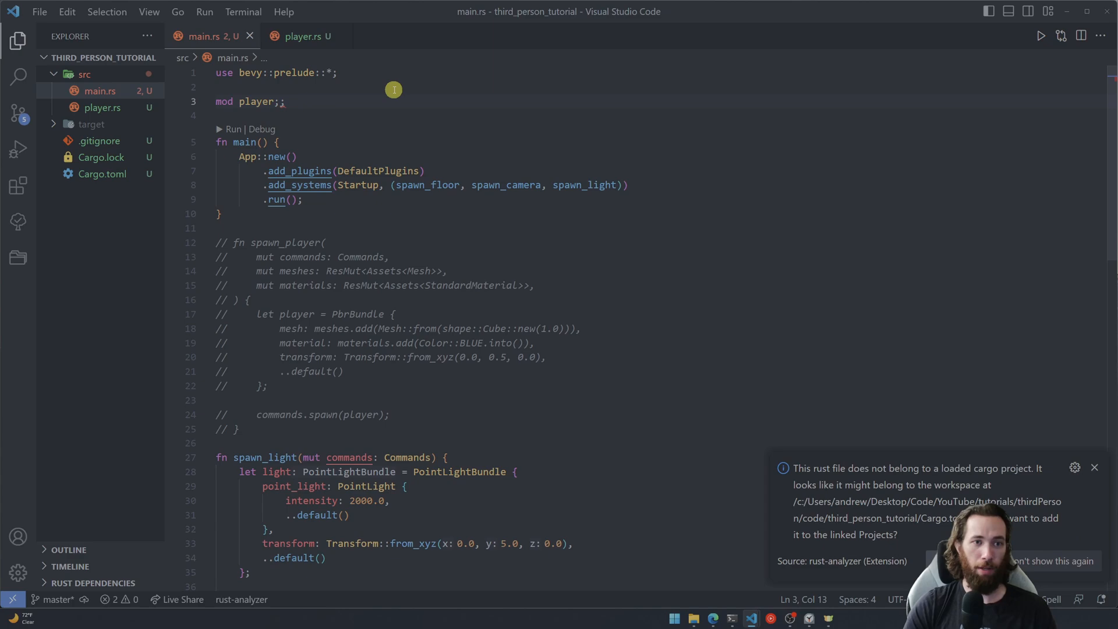
type("use p")
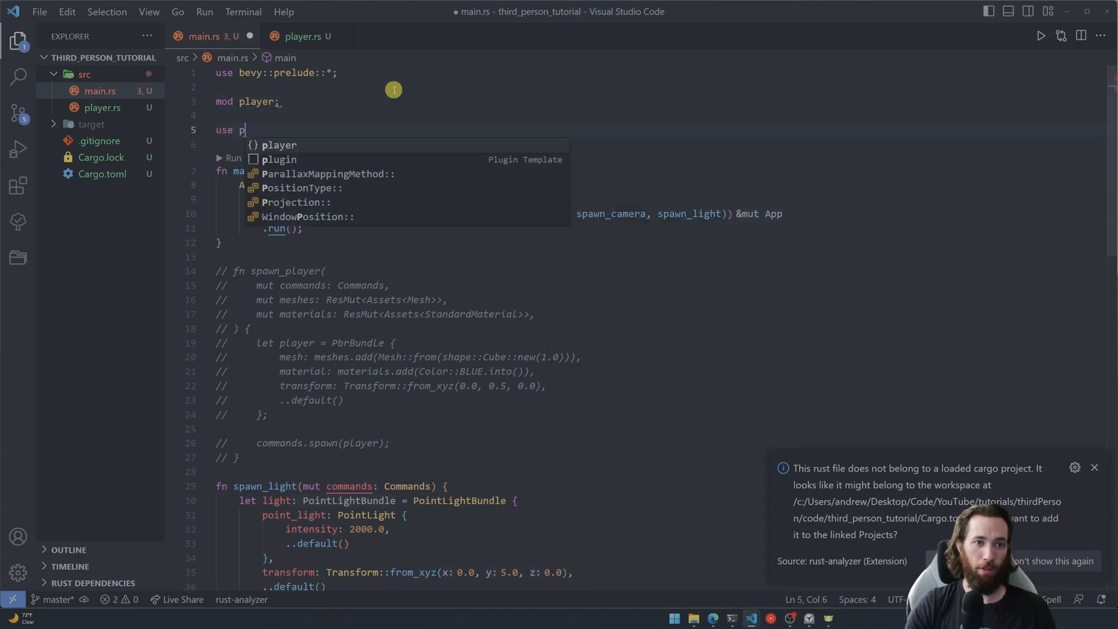
type("layer::pl")
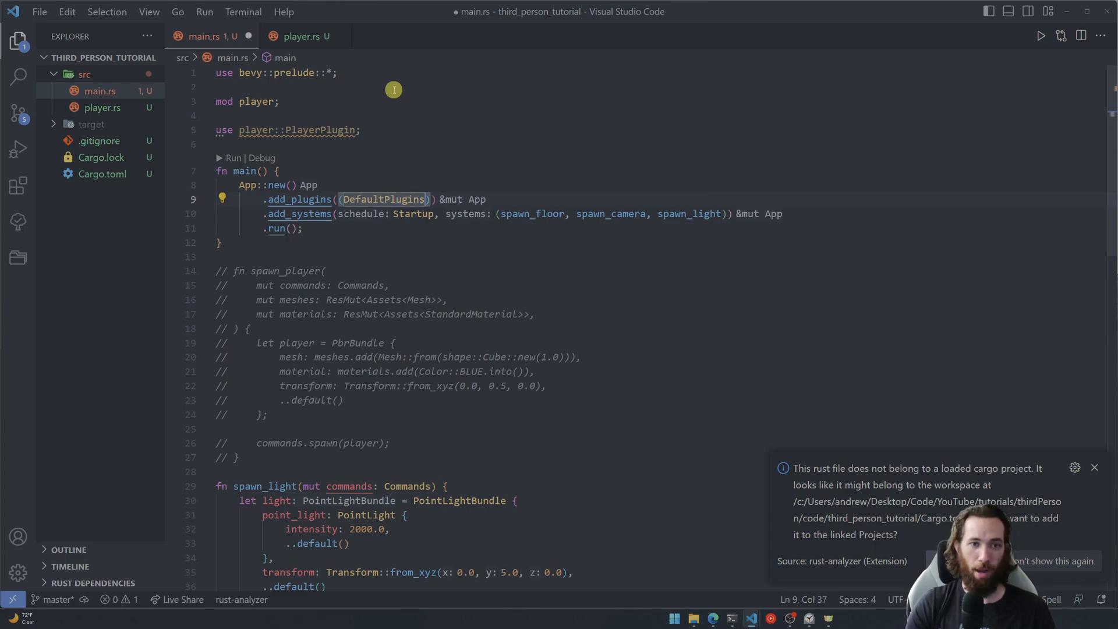
type(",")
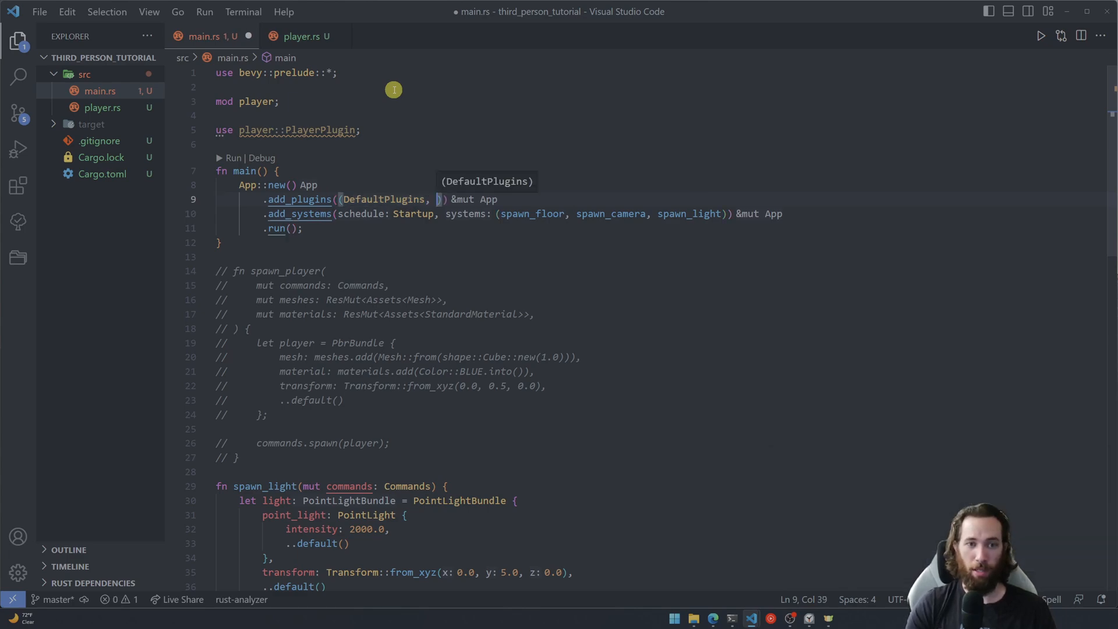
type("PlayerPlugin")
type("cargo r")
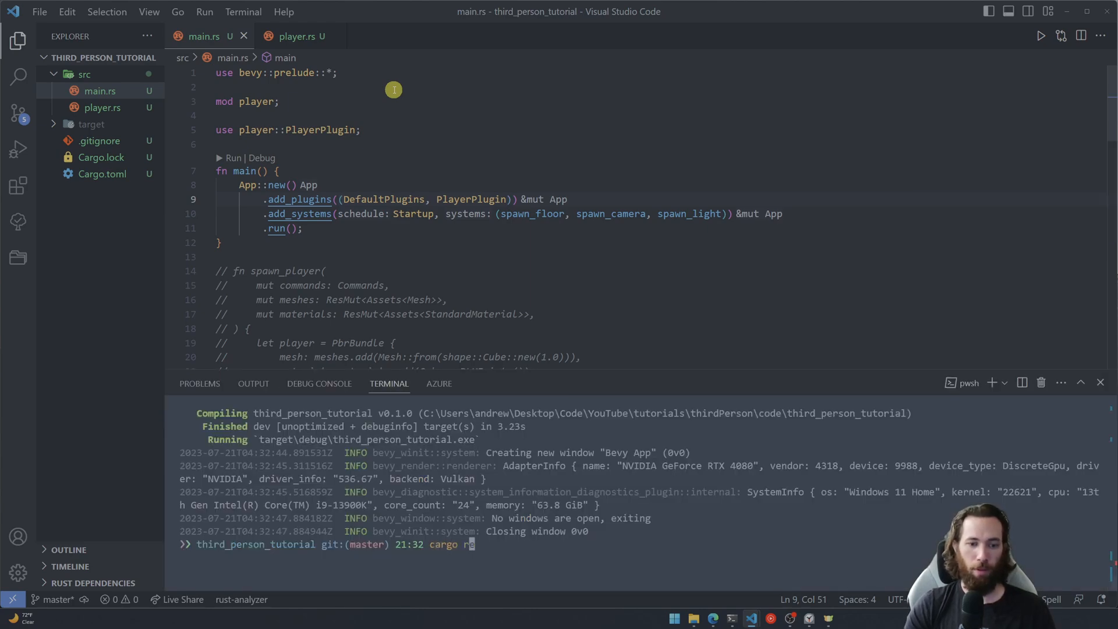
- Run cargo r to confirm the blue cube on green floor, then close the game
key("Return")
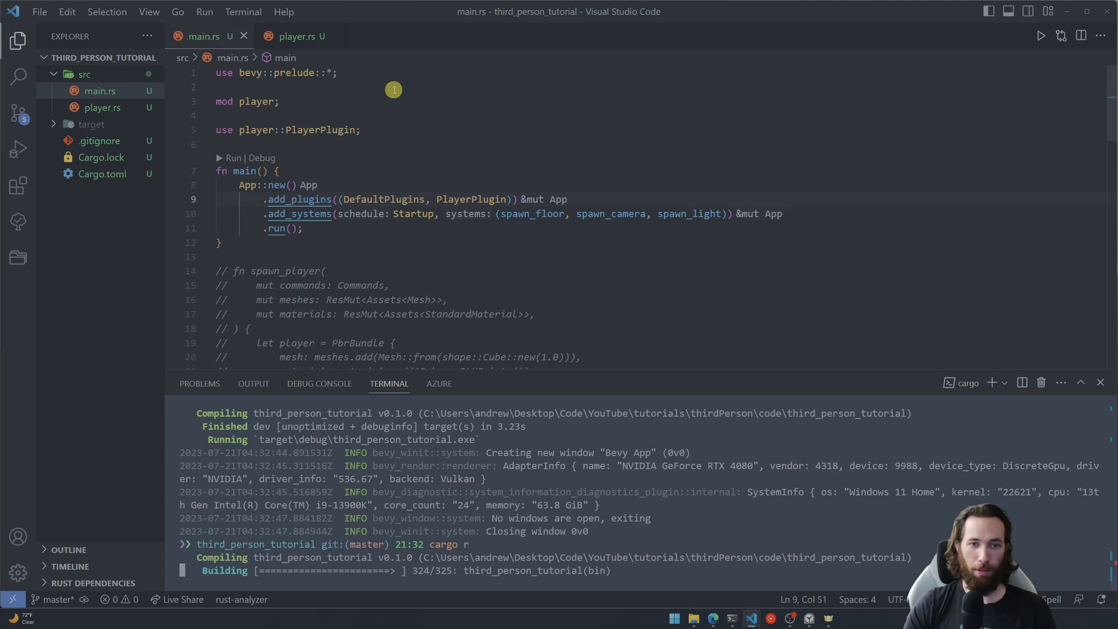
mouse_move(408, 187)
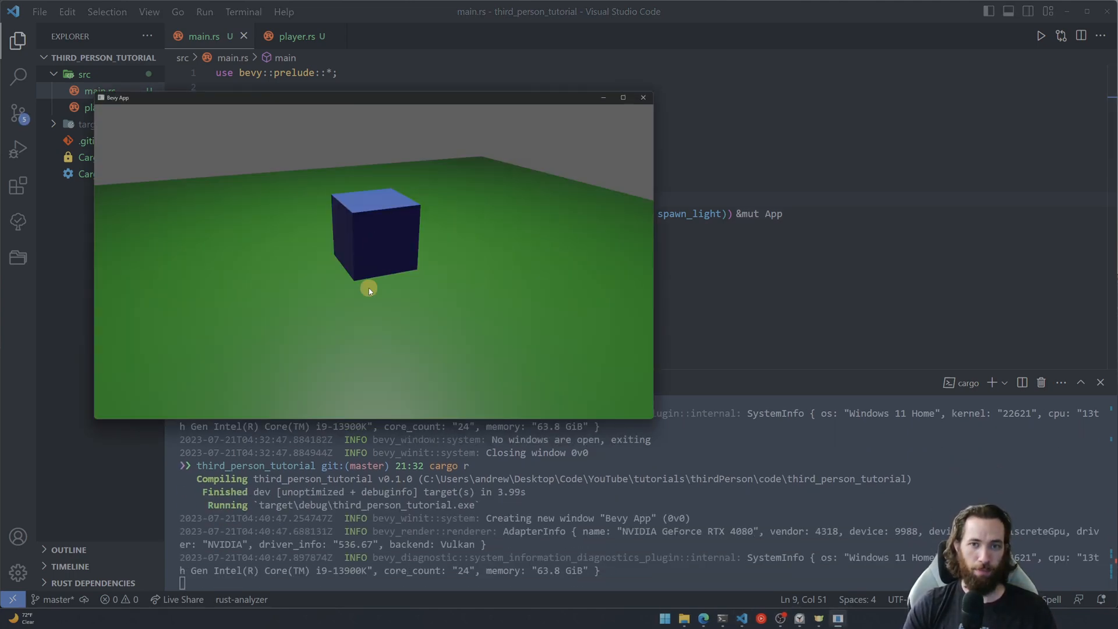
mouse_move(642, 98)
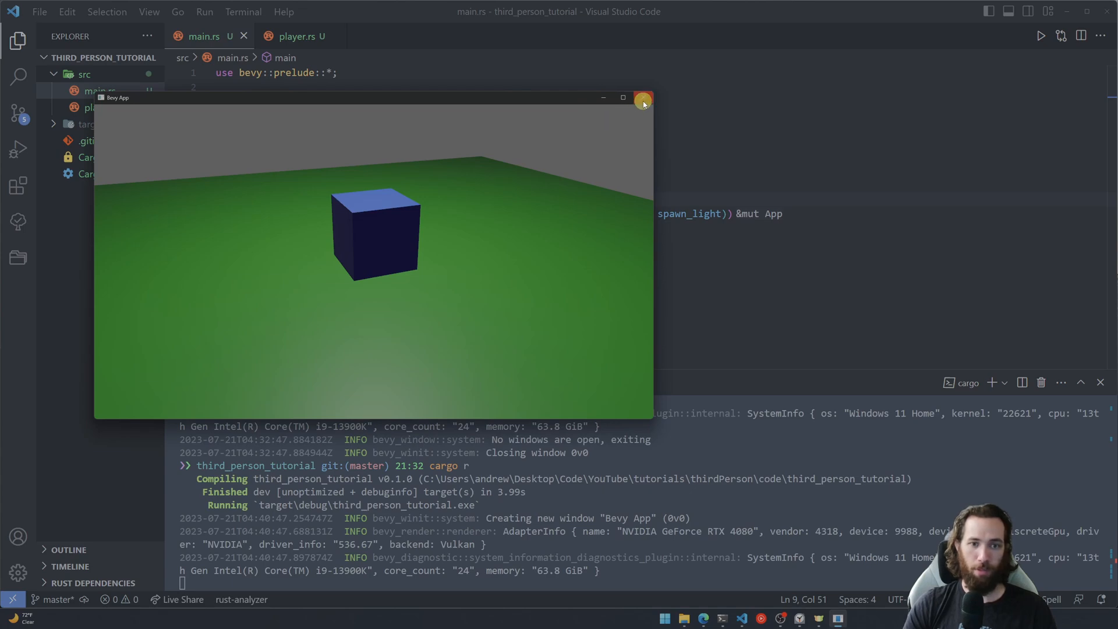
left_click(642, 98)
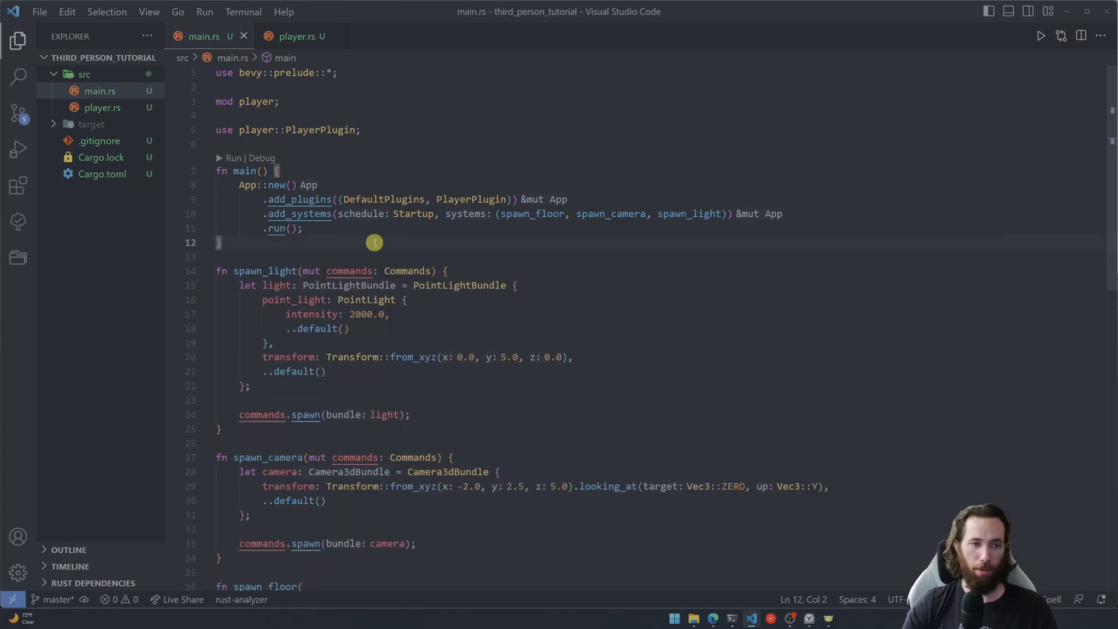
- Comment out spawn_camera, delete it from add_systems, save, and add a new file in src
scroll("down", 3)
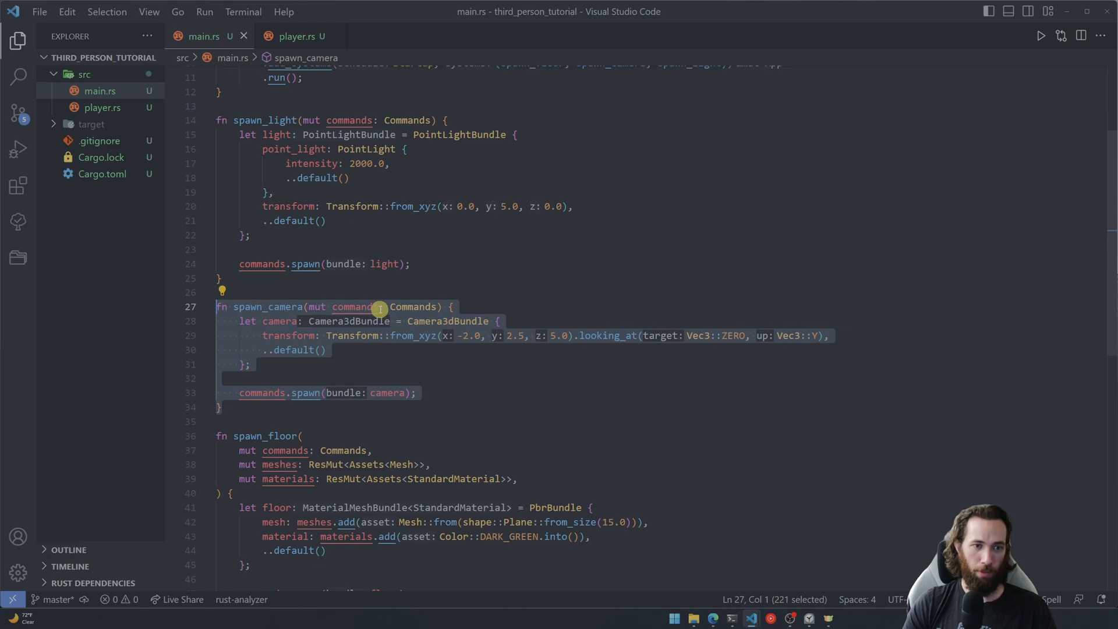
key("ctrl+/")
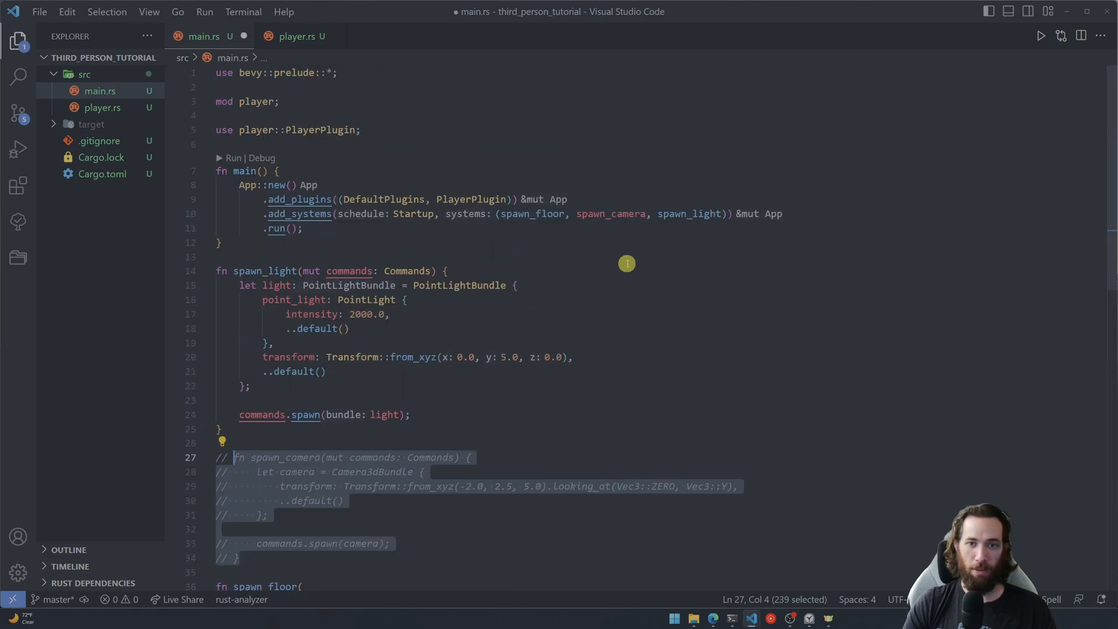
double_click(608, 213)
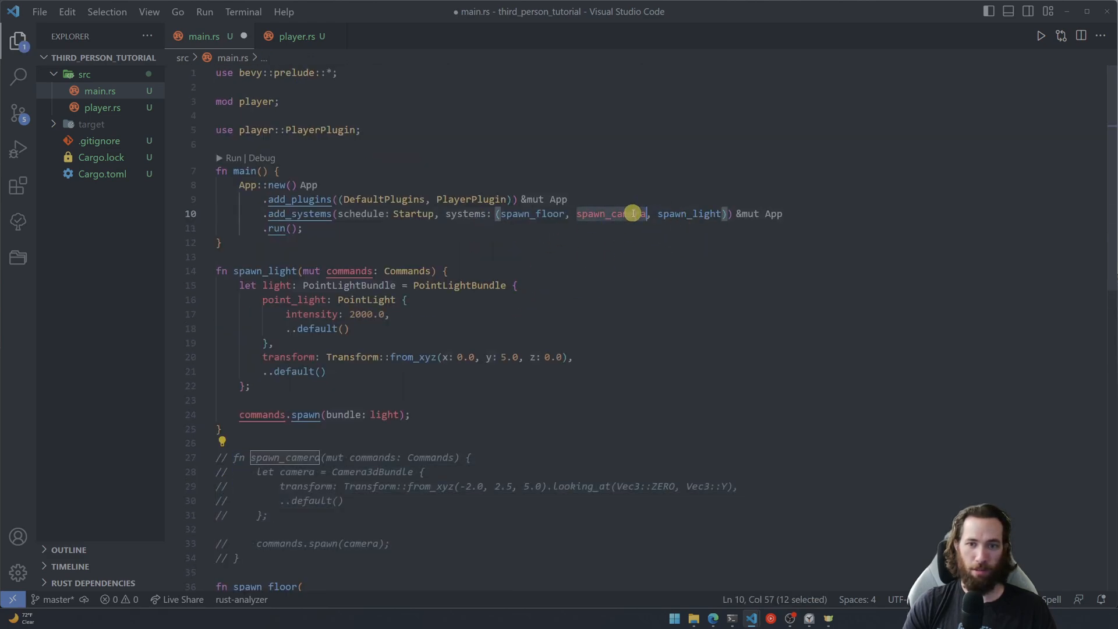
key("Delete")
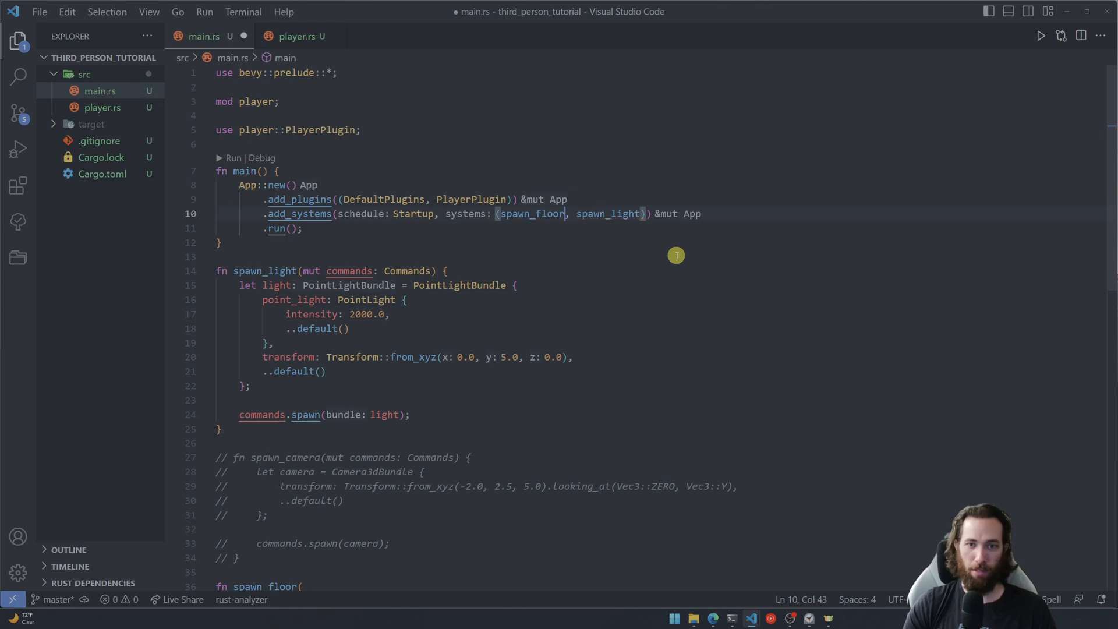
key("ctrl+s")
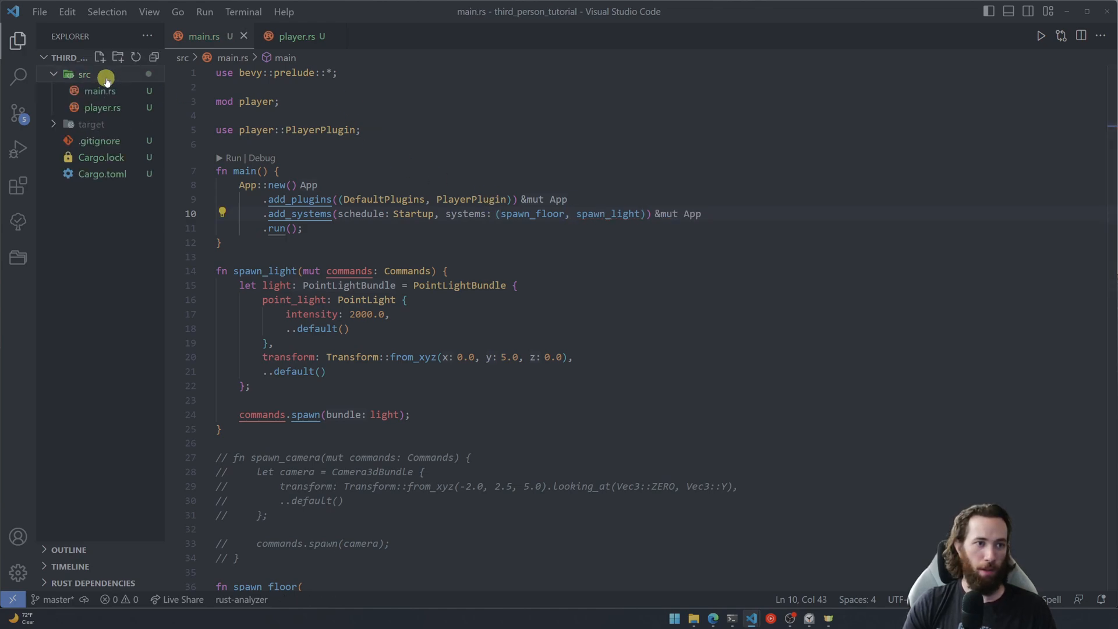
right_click(85, 74)
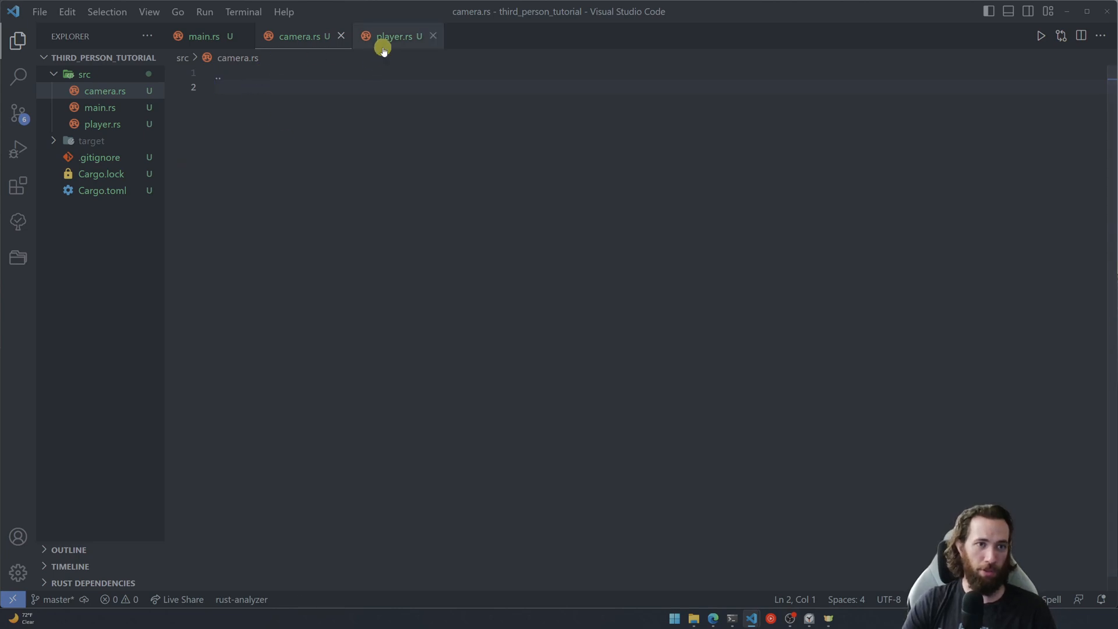
- Copy the PlayerPlugin boilerplate into camera.rs, renamed CameraPlugin registering spawn_camera
left_click(397, 36)
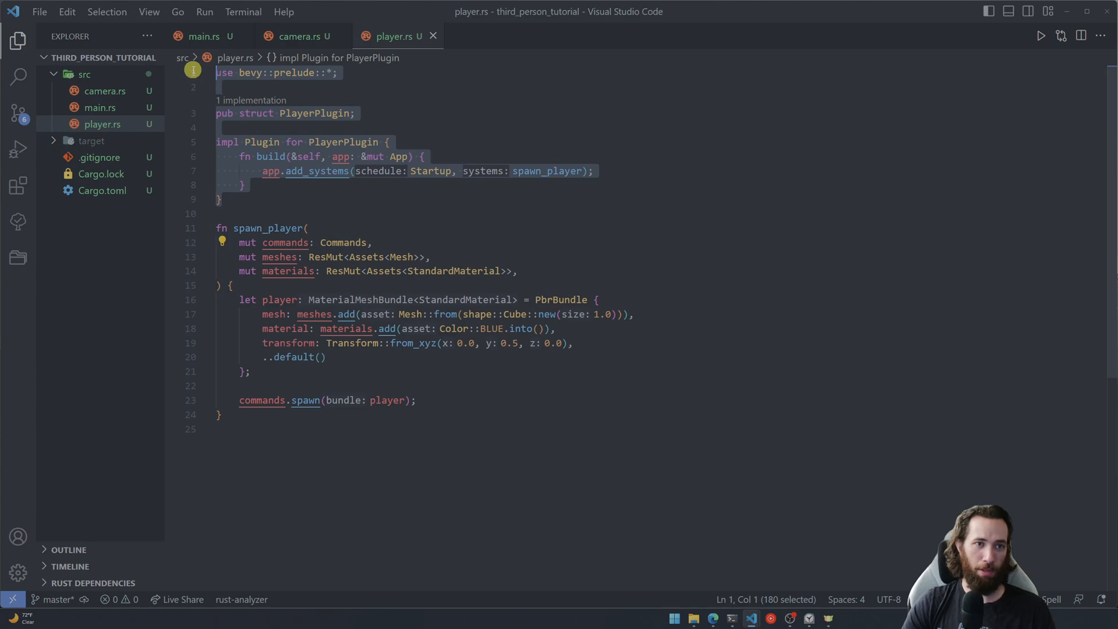
mouse_move(294, 36)
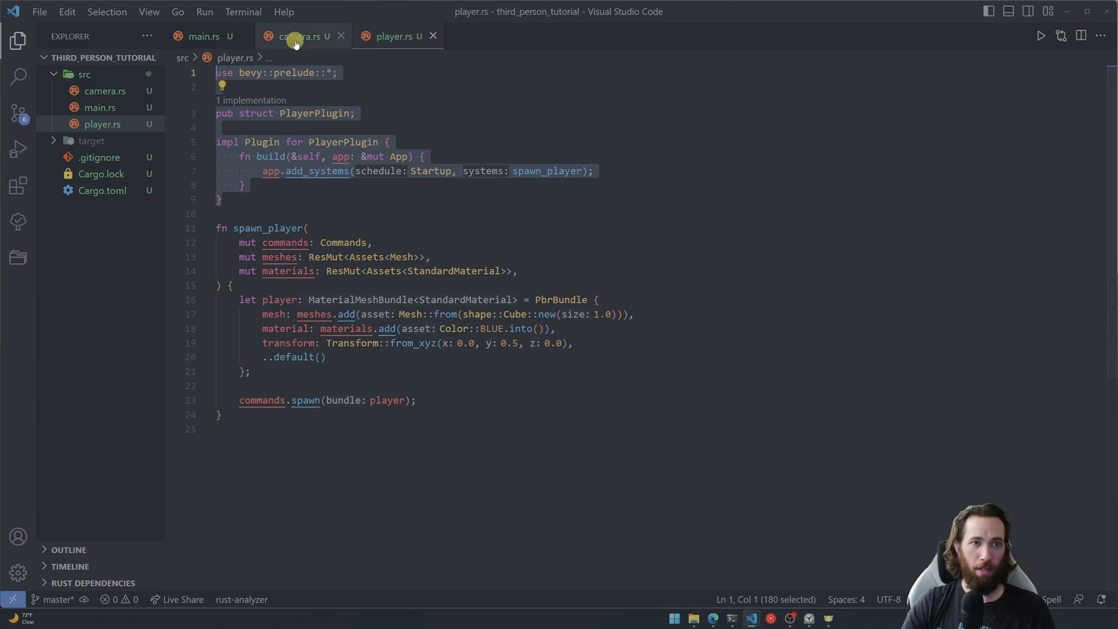
left_click(298, 36)
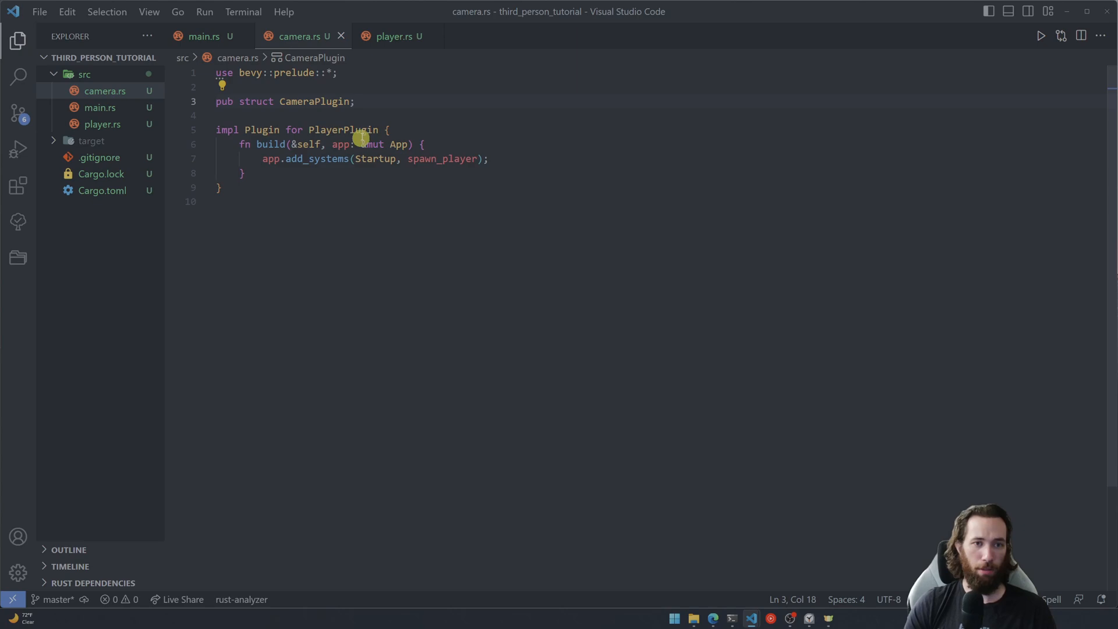
double_click(315, 101)
type("camera")
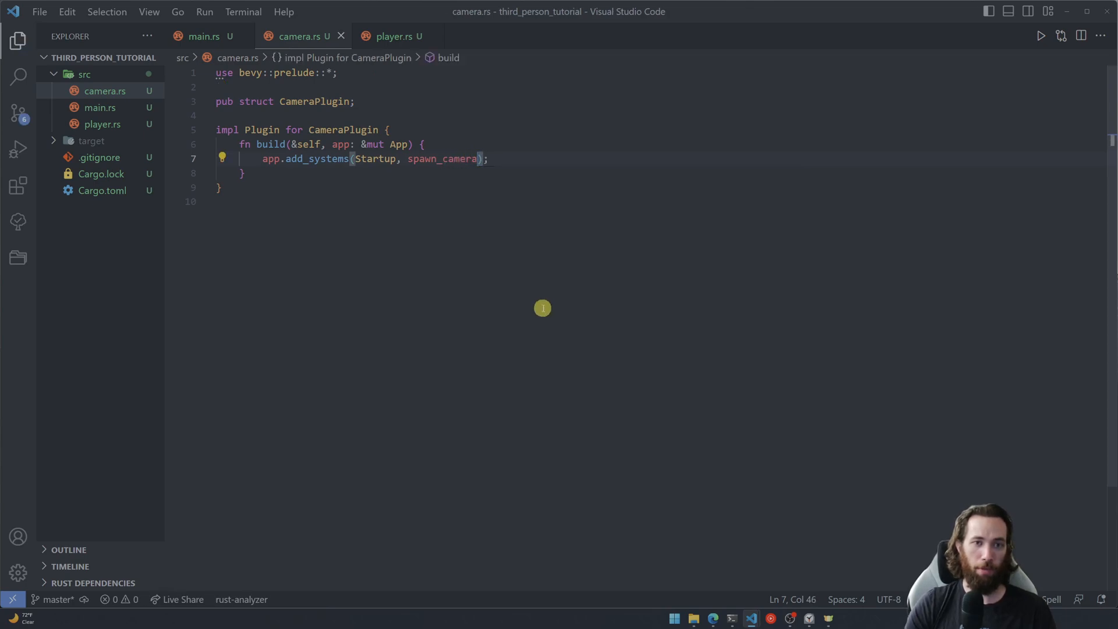
key("Enter")
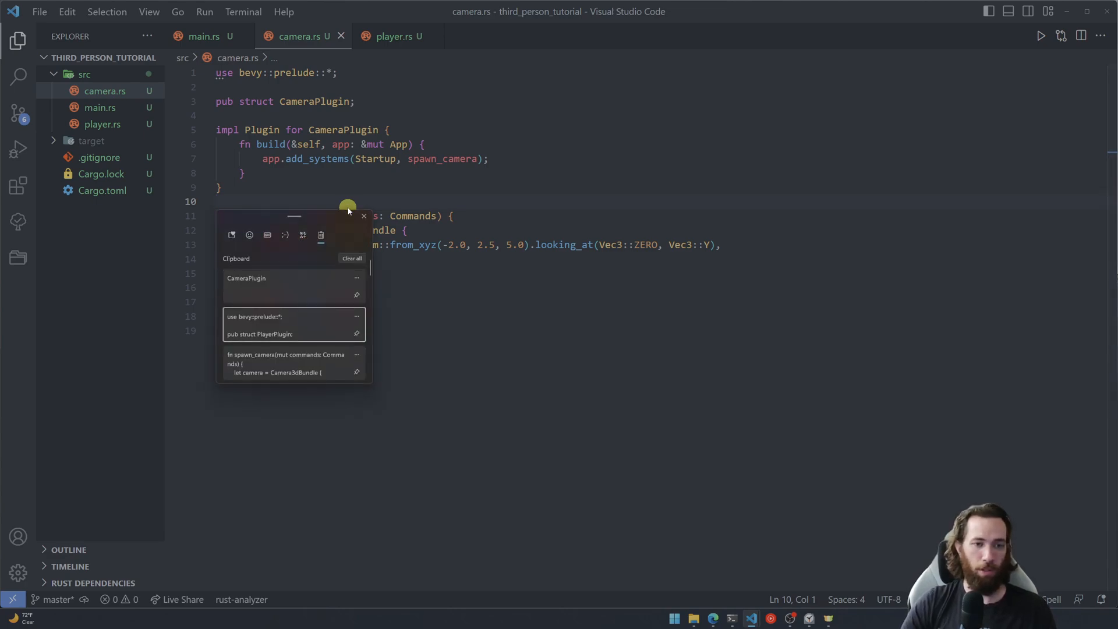
- Paste the spawn_camera function with its Camera3dBundle below CameraPlugin in camera.rs
scroll("down", 3)
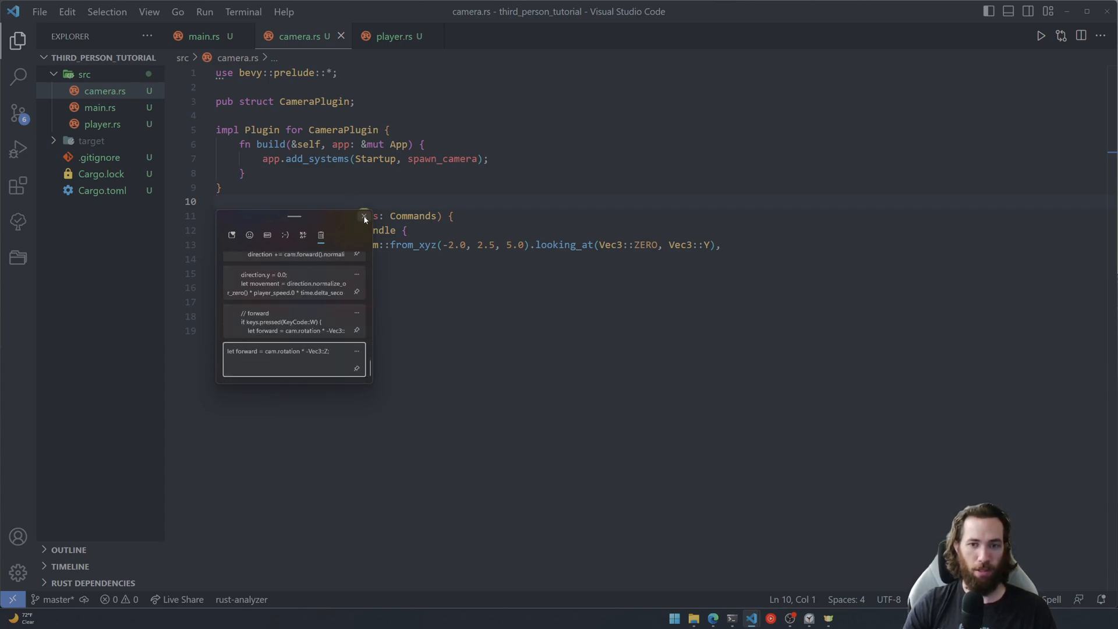
left_click(363, 216)
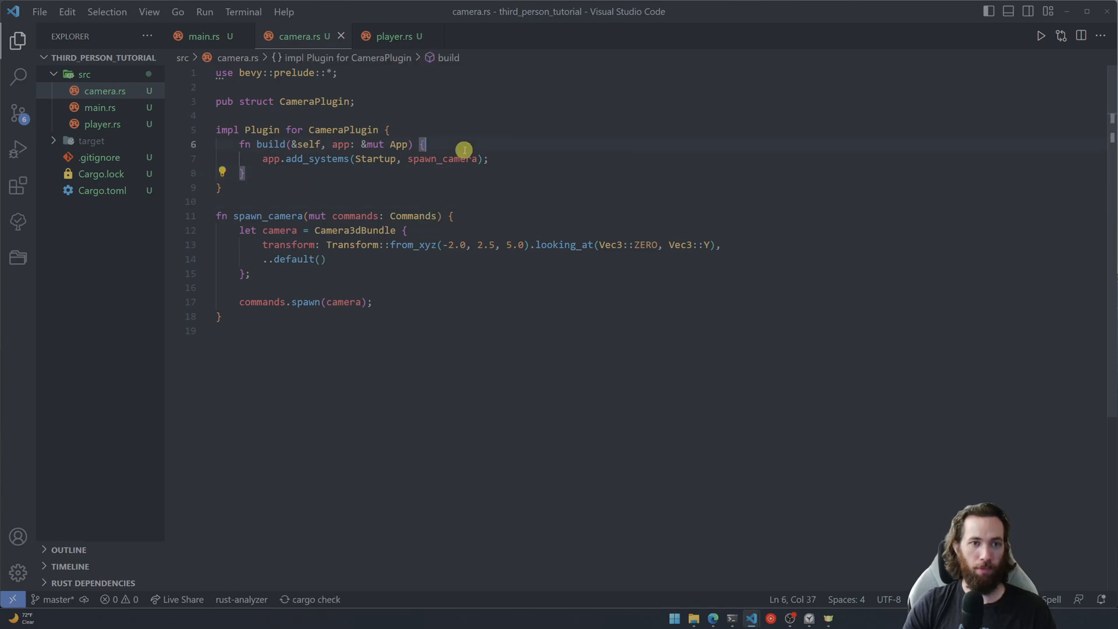
mouse_move(203, 36)
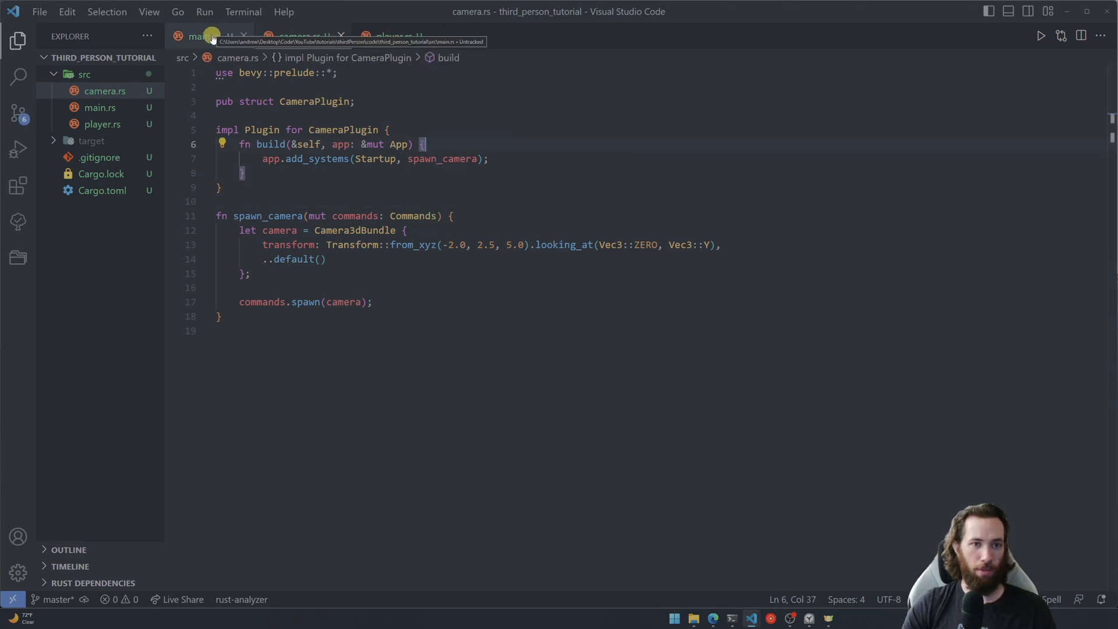
left_click(299, 36)
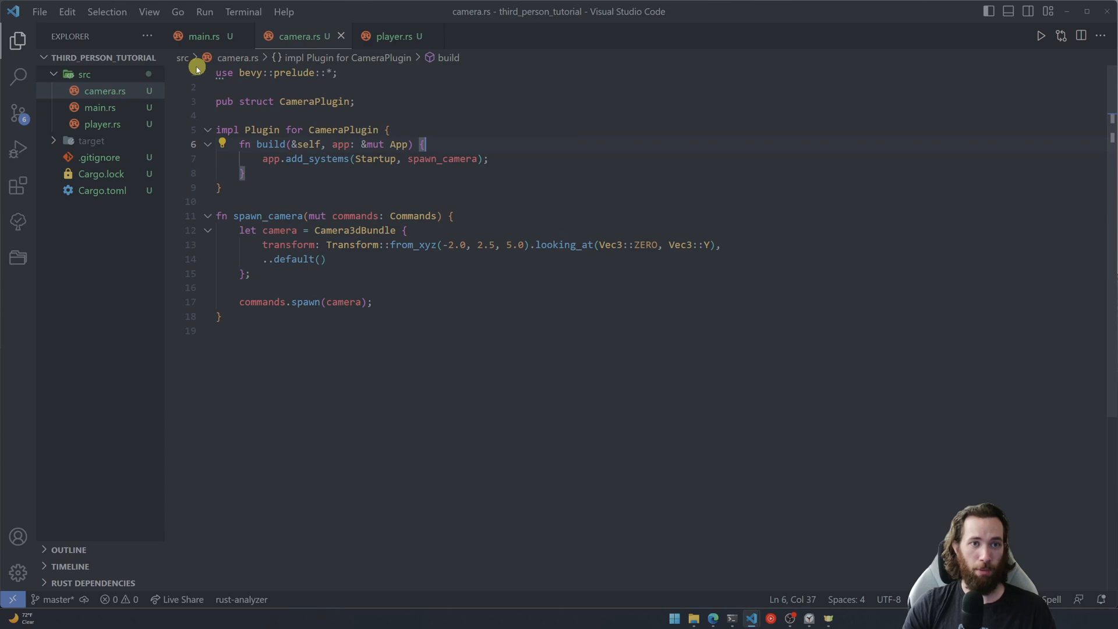
left_click(203, 36)
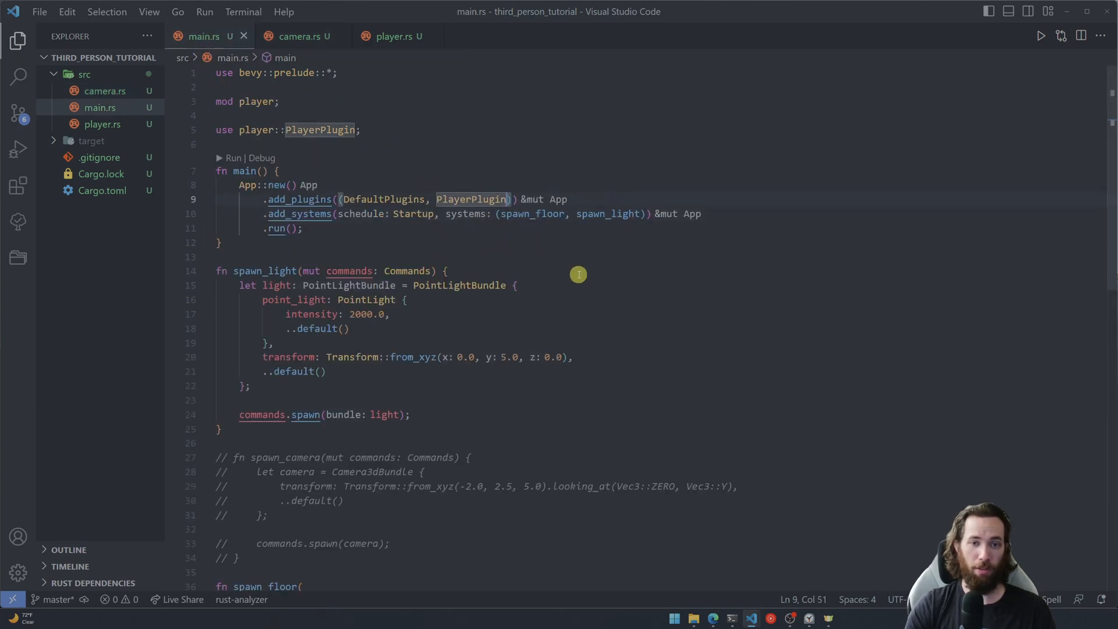
- Add CameraPlugin beside PlayerPlugin, declare mod camera; in main.rs, and save
type(", CameraPlugin")
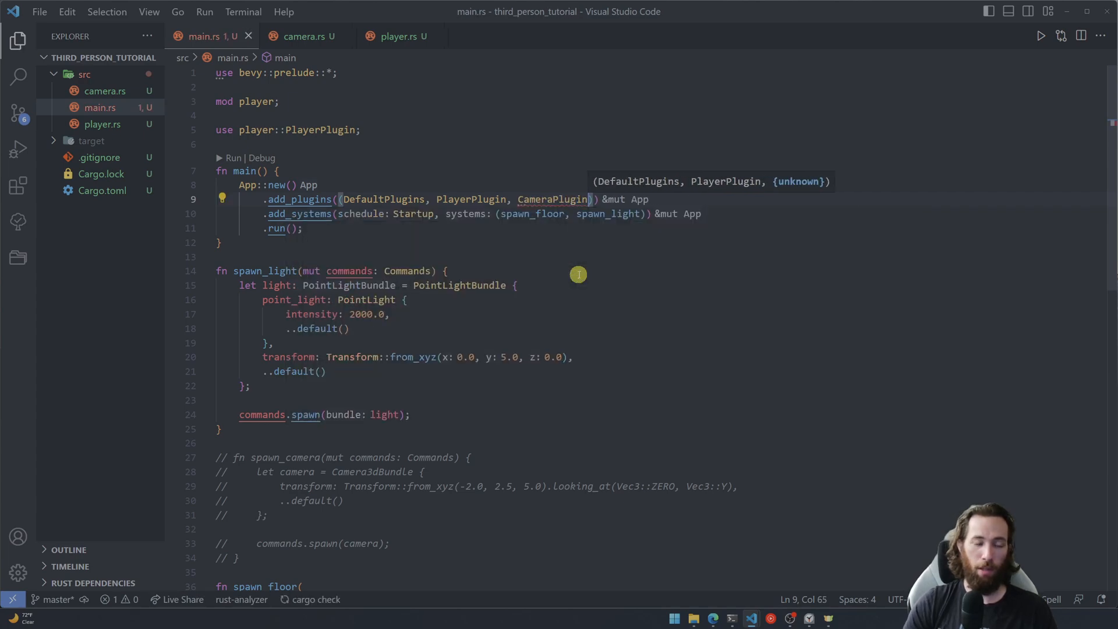
key("Enter")
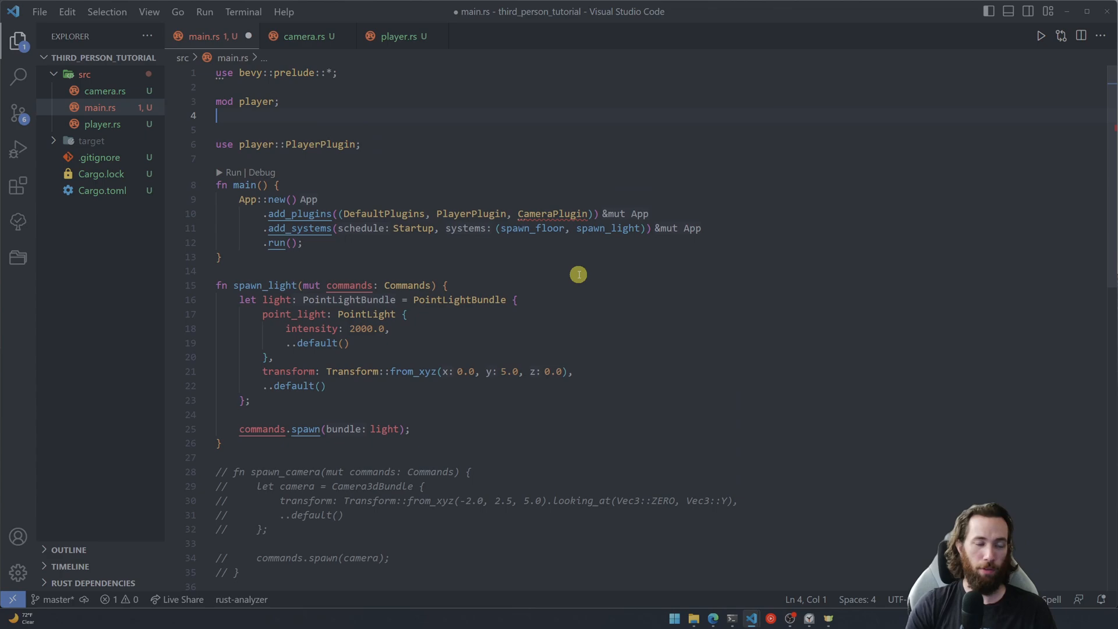
type("mod camera;")
left_click(659, 158)
type("use camera::")
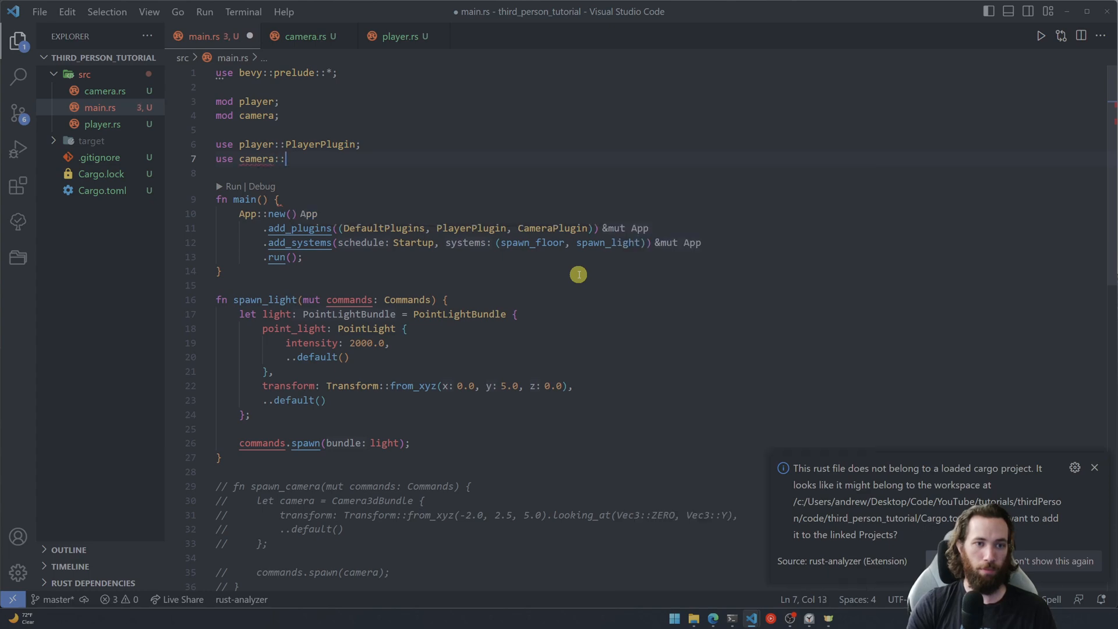
key("ctrl+s")
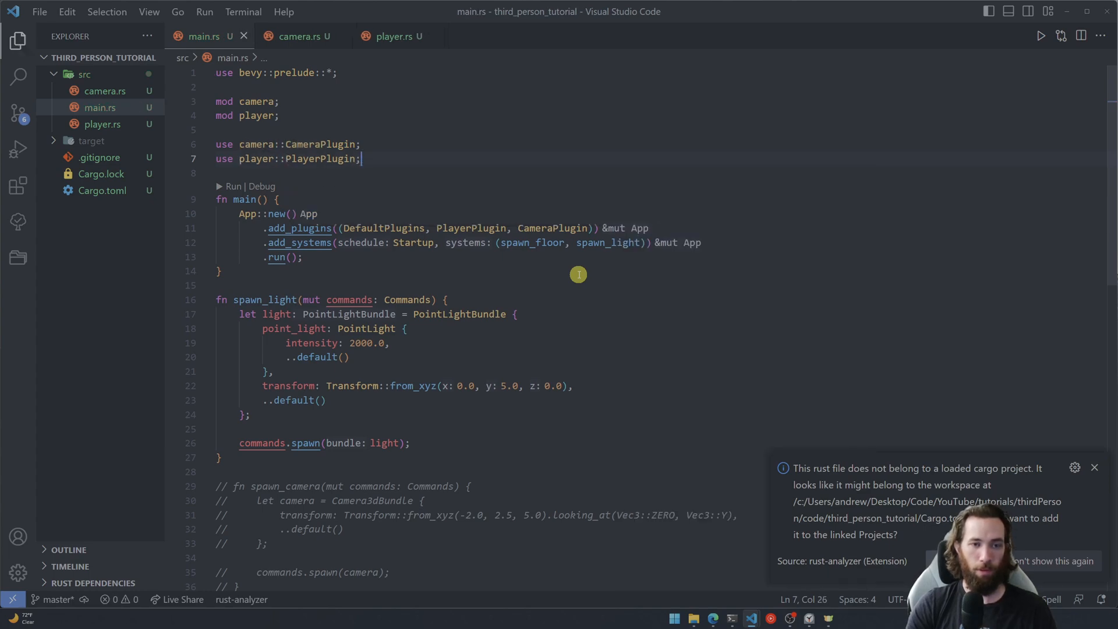
scroll("down", 3)
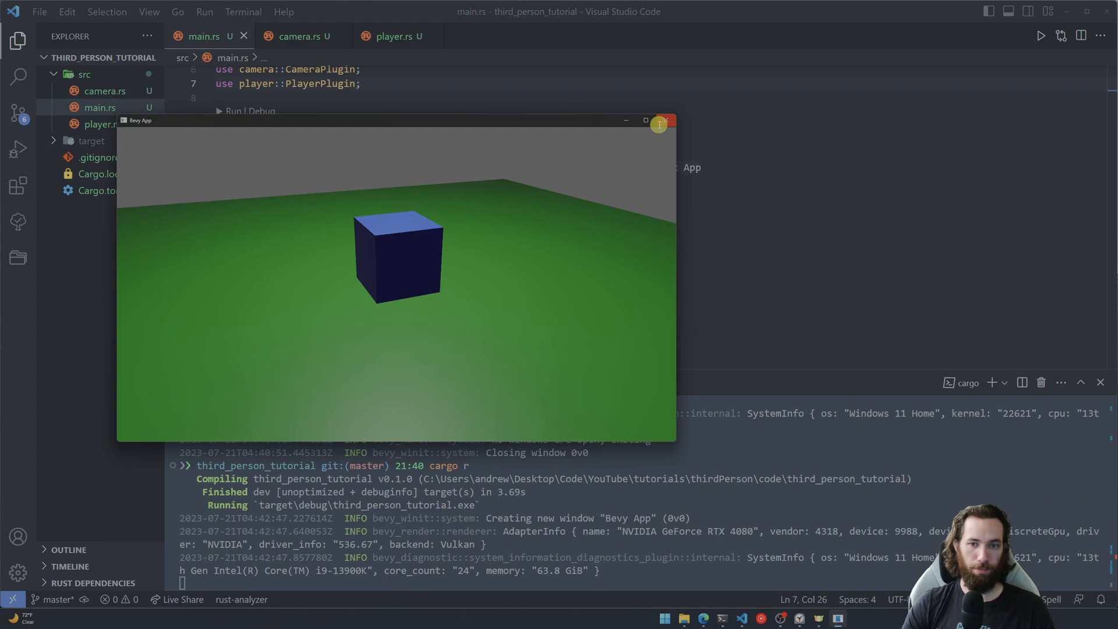
- Close the Bevy App game window after seeing the blue cube on the green floor
left_click(668, 123)
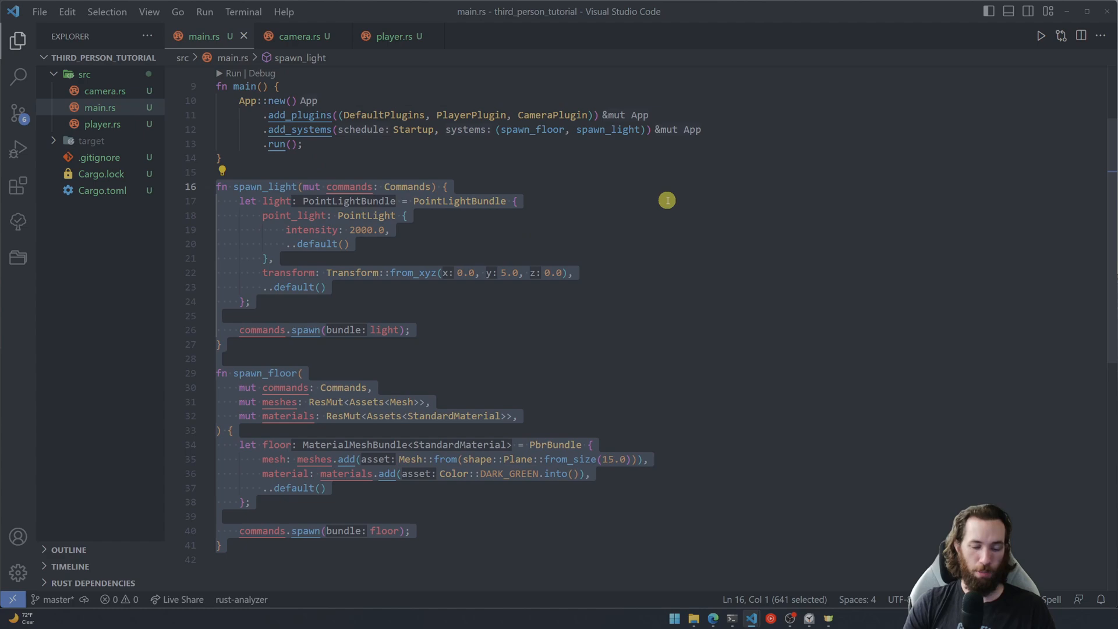
mouse_move(612, 209)
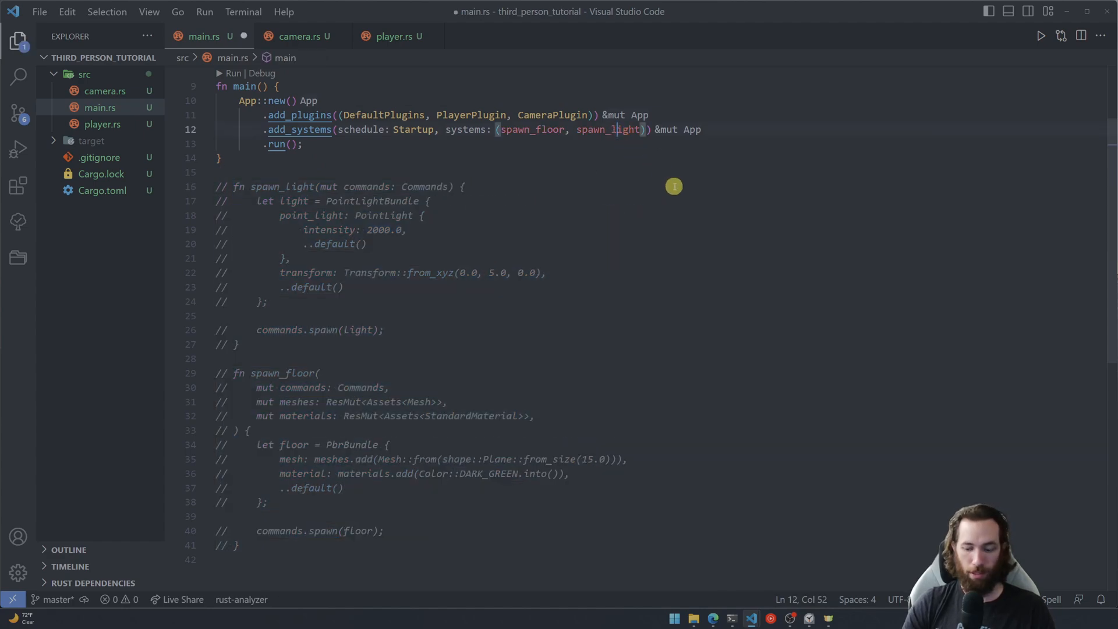
- Comment out the spawn_light and spawn_floor functions in main.rs with Ctrl+/
key("ctrl+/")
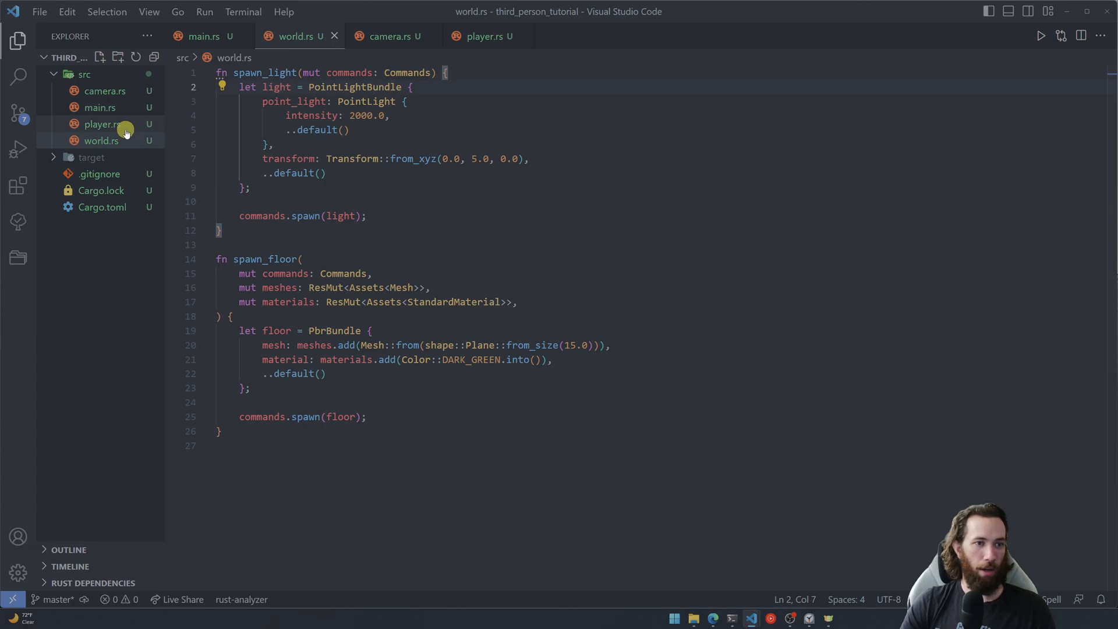
- Paste the plugin boilerplate copied from player.rs at the top of world.rs
left_click(101, 124)
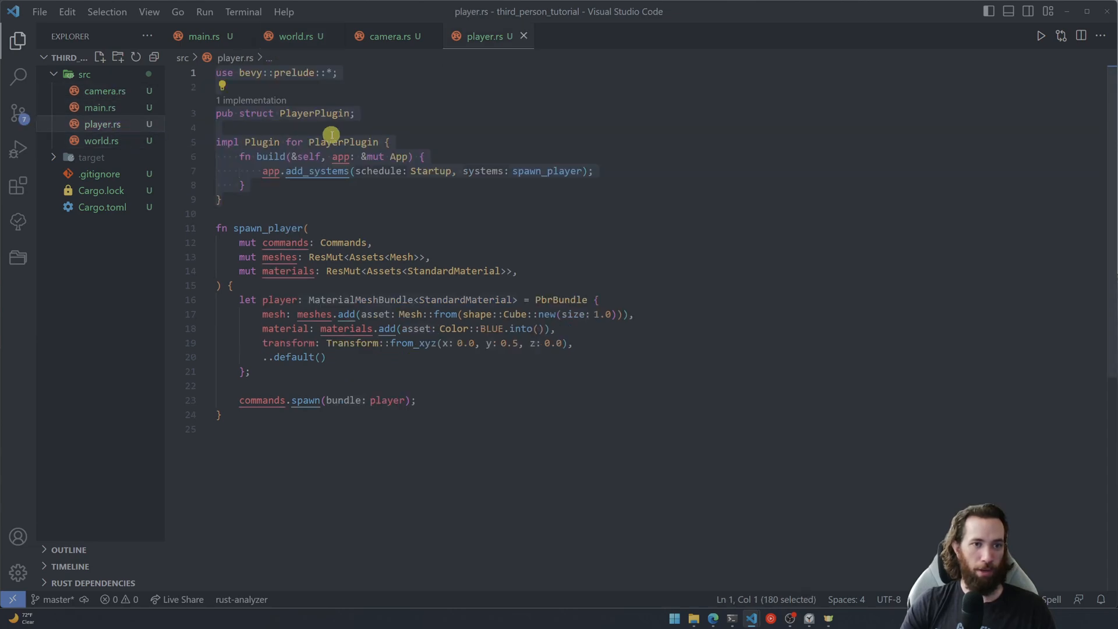
mouse_move(334, 186)
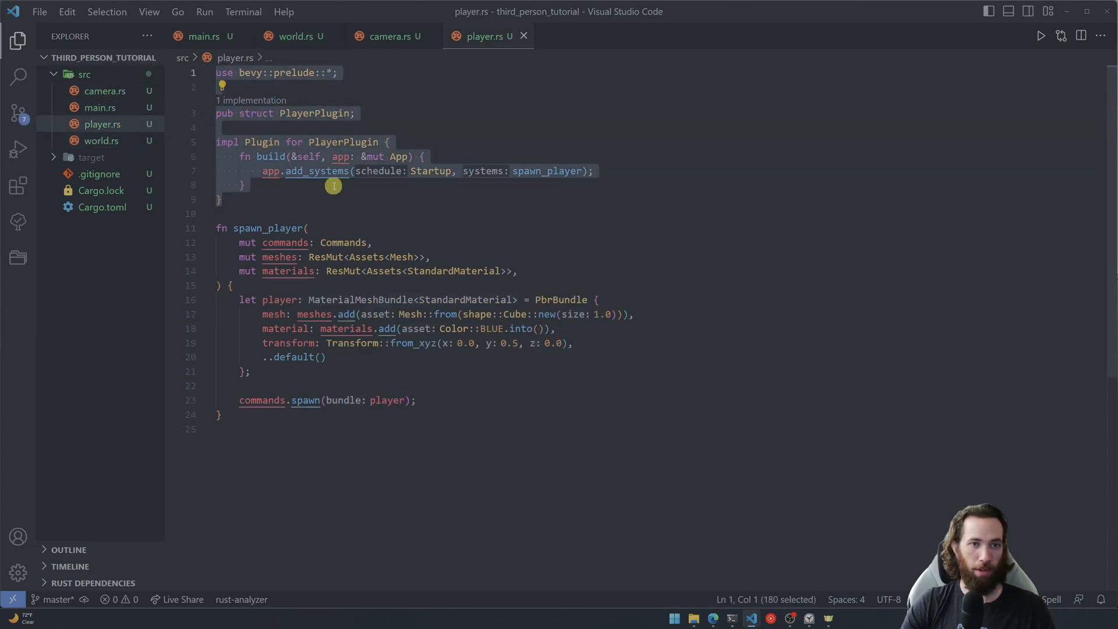
left_click(295, 36)
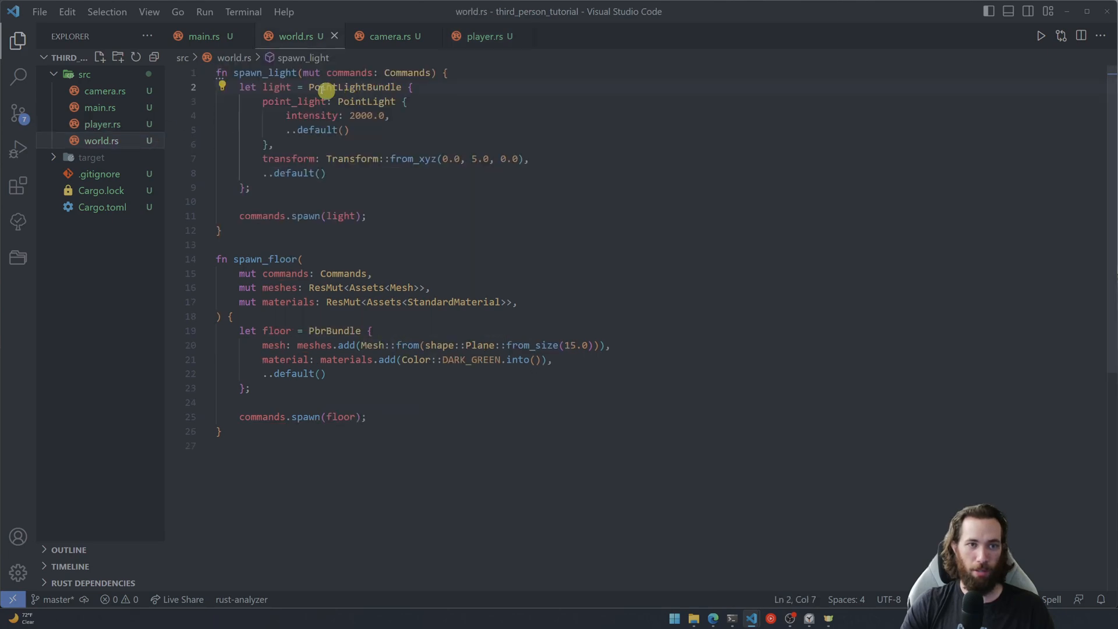
key("Enter")
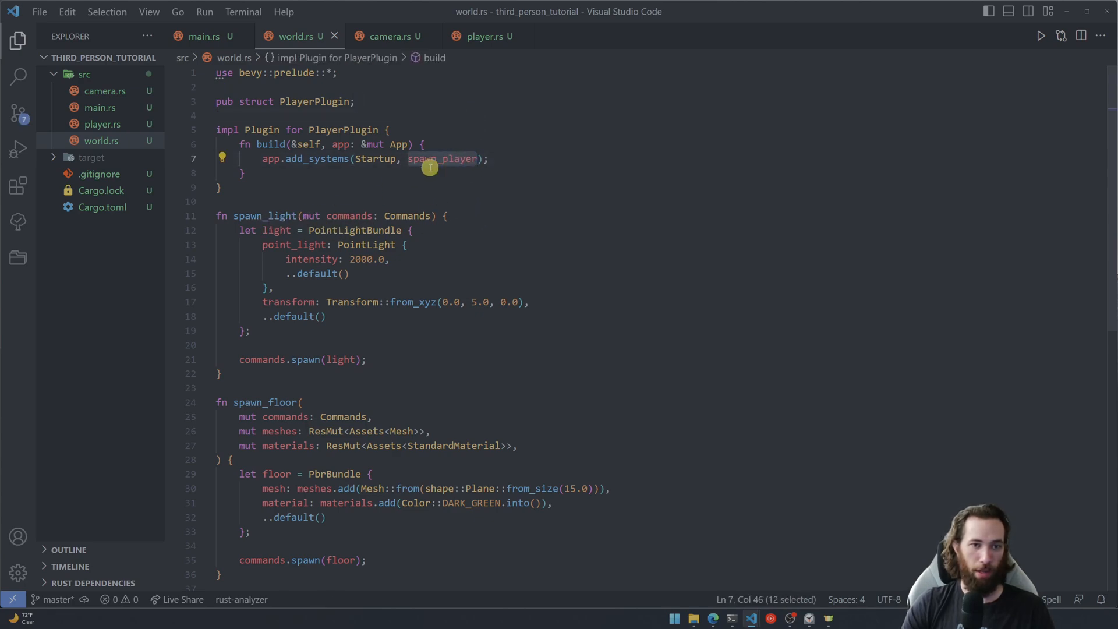
- Rename the plugin to WorldPlugin and register (spawn_light, spawn_floor) as Startup systems
type("(spaw")
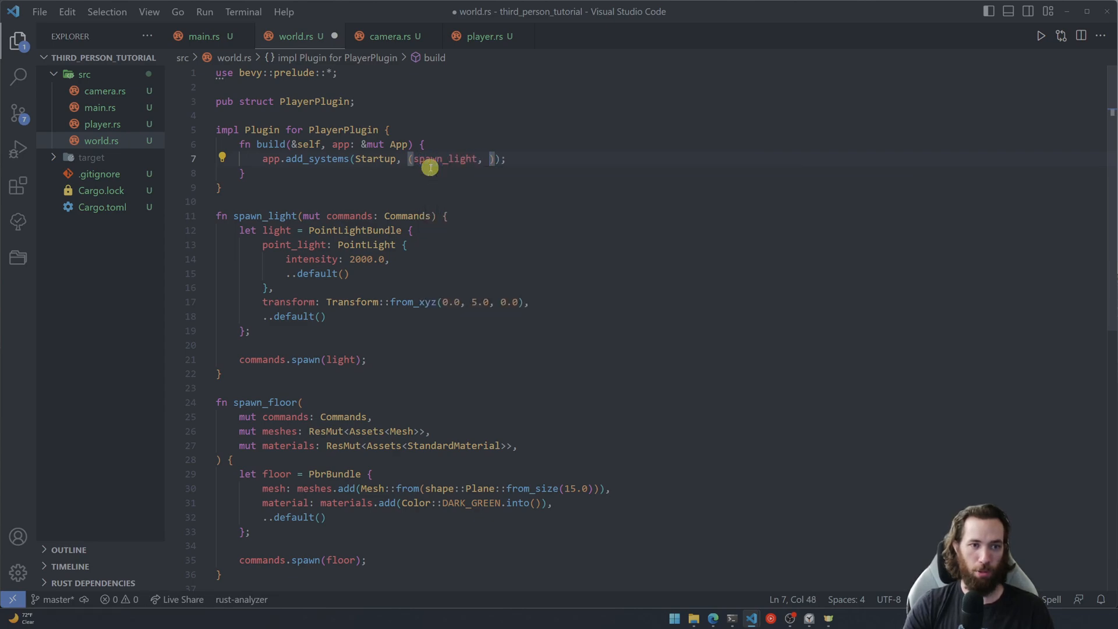
type("spawn_floor")
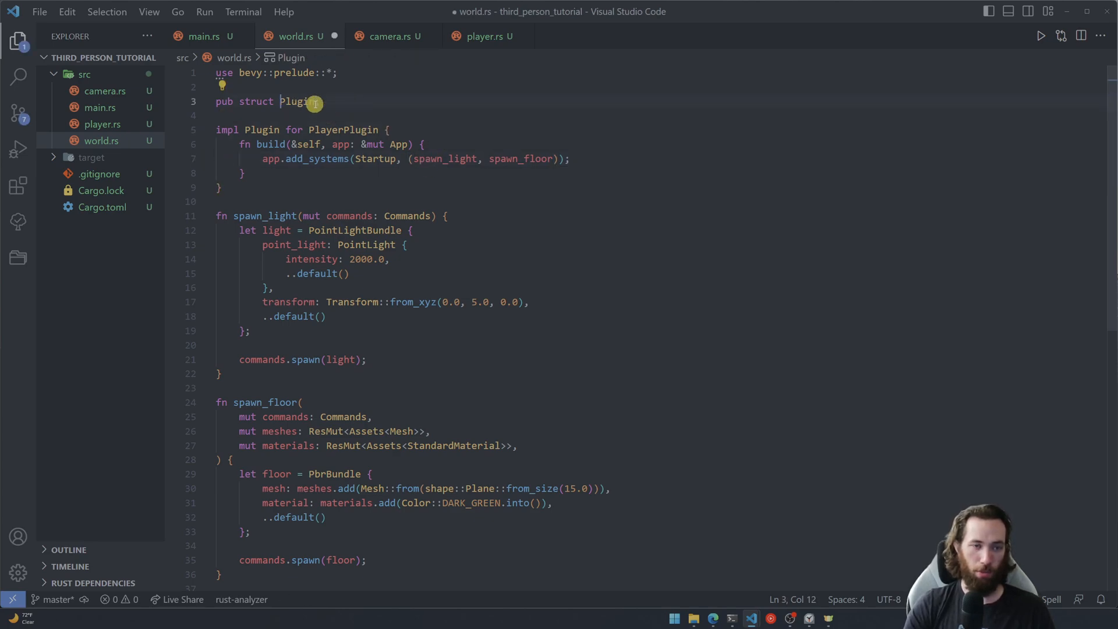
type("World")
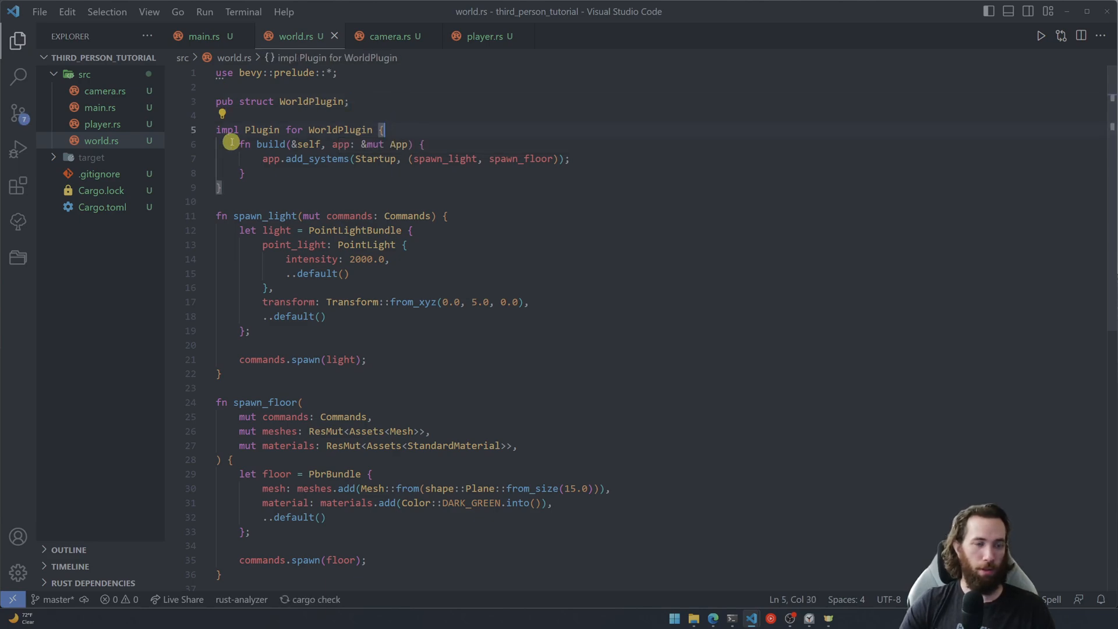
left_click(203, 36)
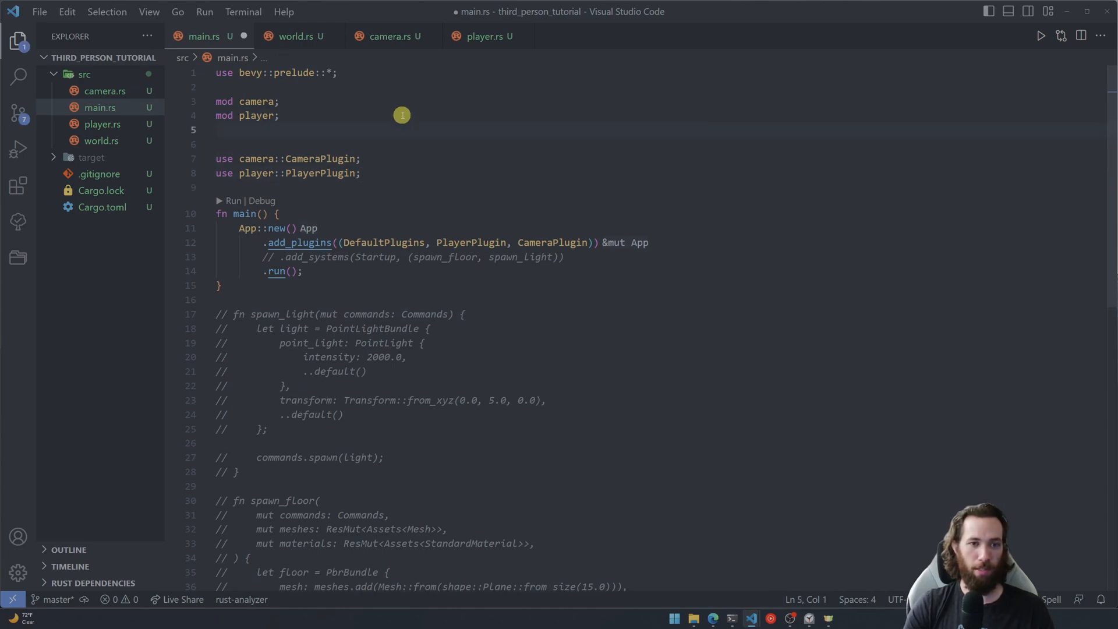
- Add 'mod world;' and 'use world::WorldPlugin;', and append WorldPlugin to add_plugins
type("mod came")
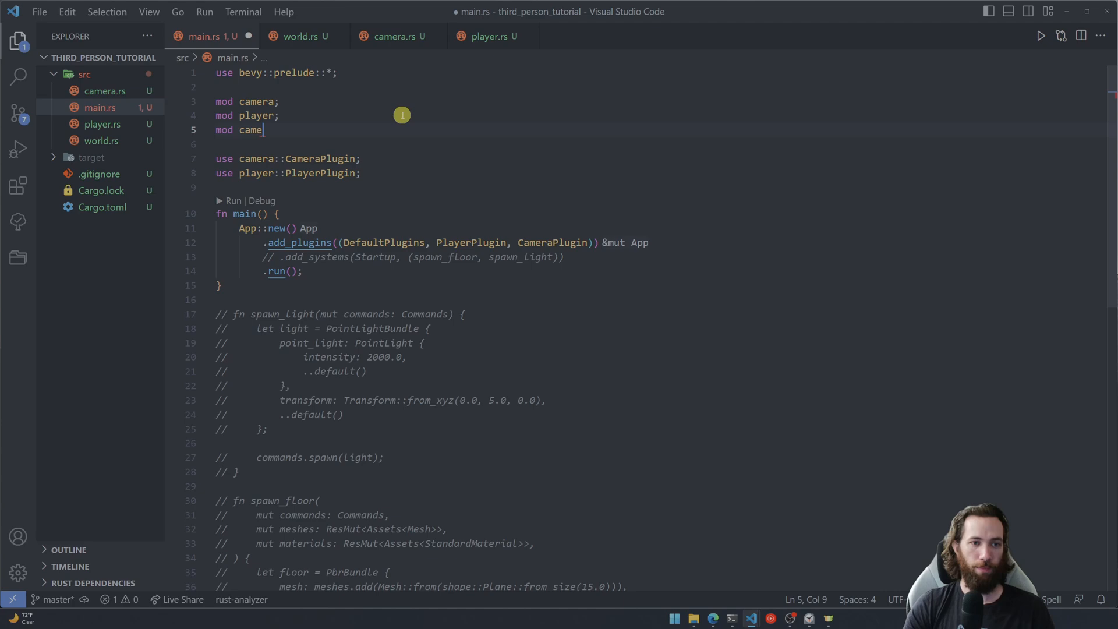
key("Enter")
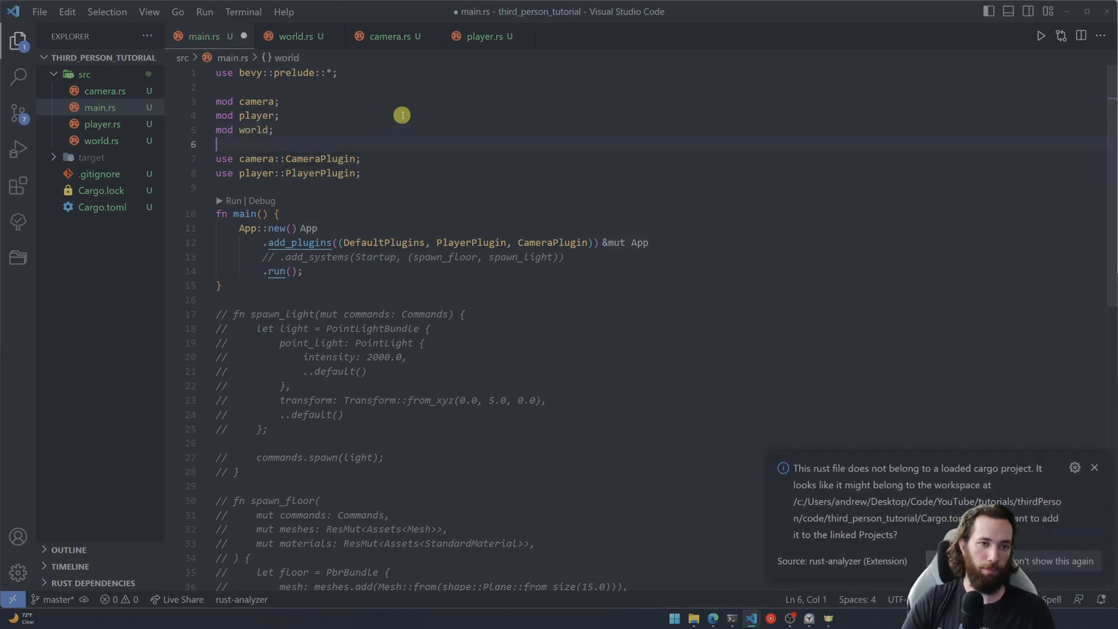
type("use world::WorldPlugin;")
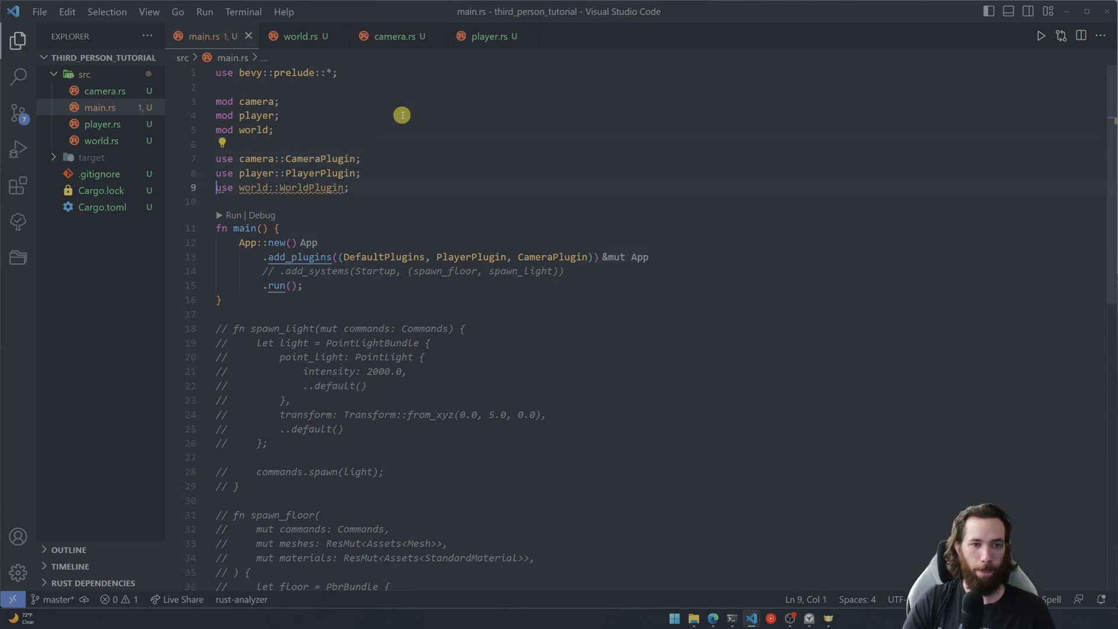
double_click(554, 257)
type(", WorldPlugin")
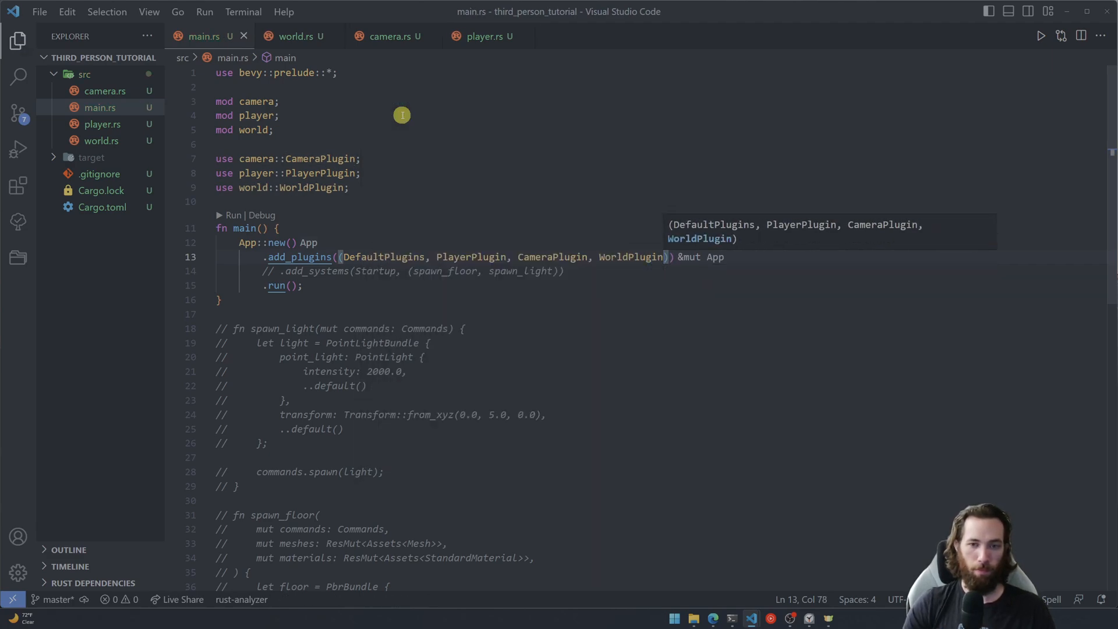
left_click(273, 130)
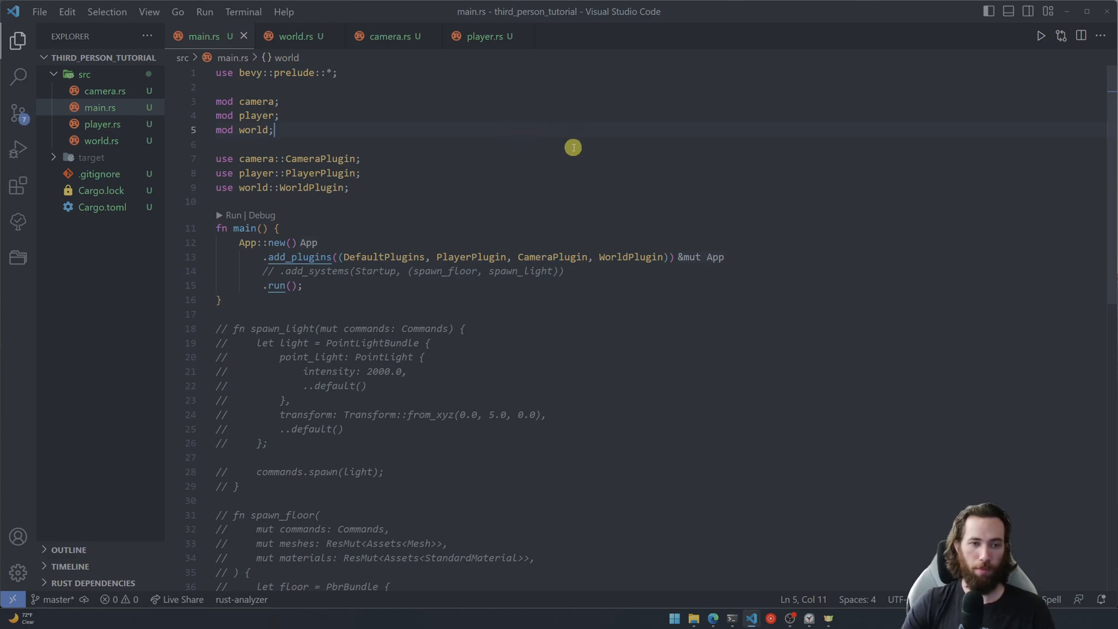
mouse_move(472, 255)
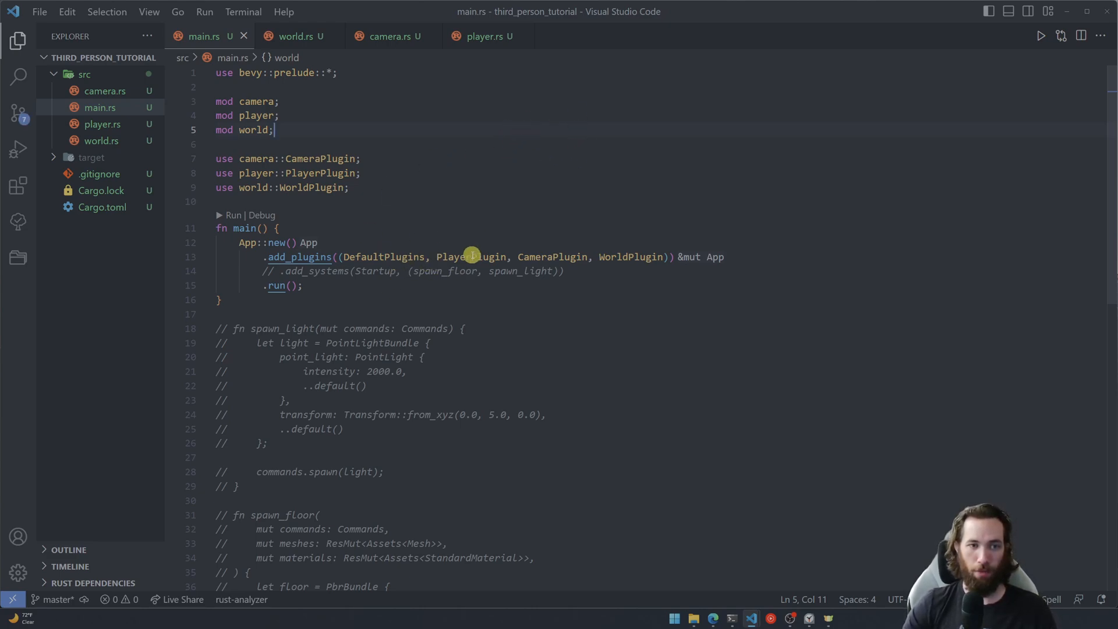
mouse_move(484, 245)
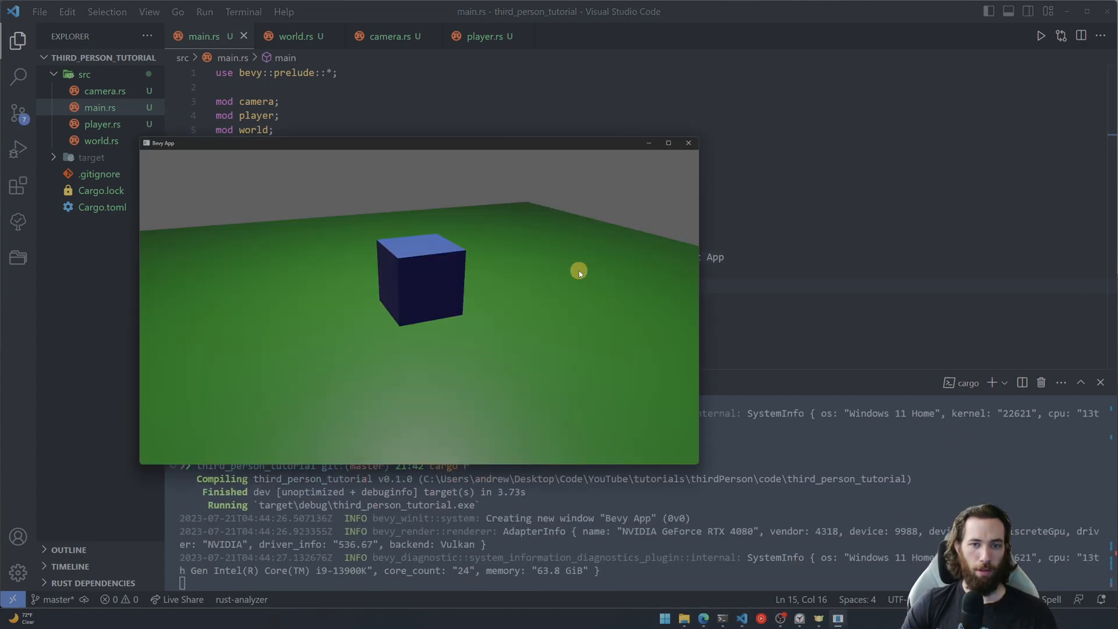
mouse_move(464, 255)
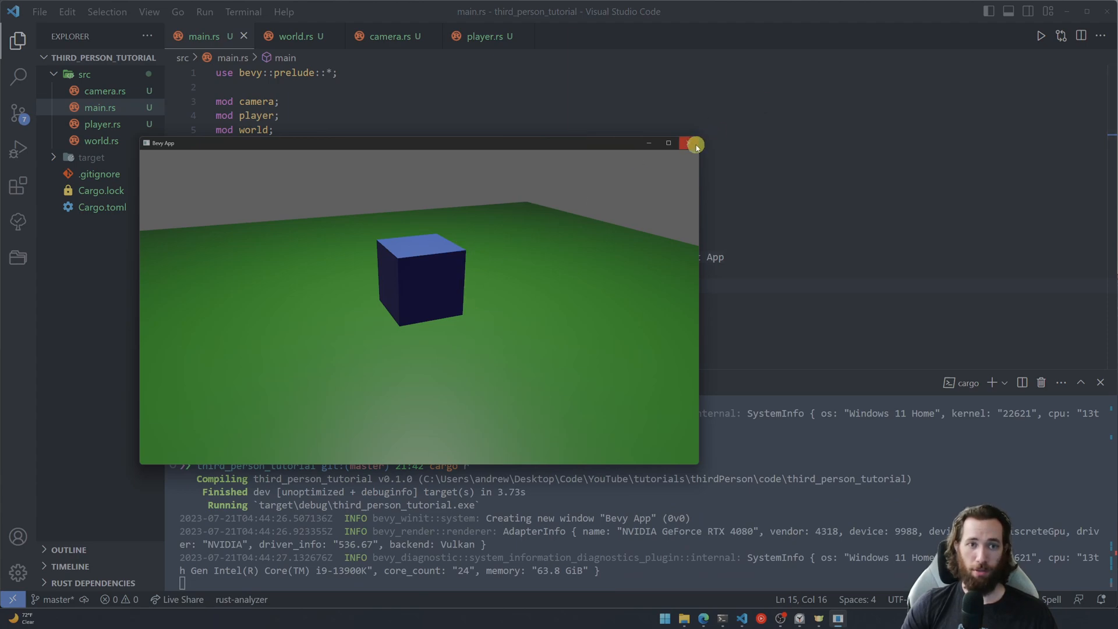
- Close the Bevy App window after confirming the cube and floor render with WorldPlugin
left_click(693, 144)
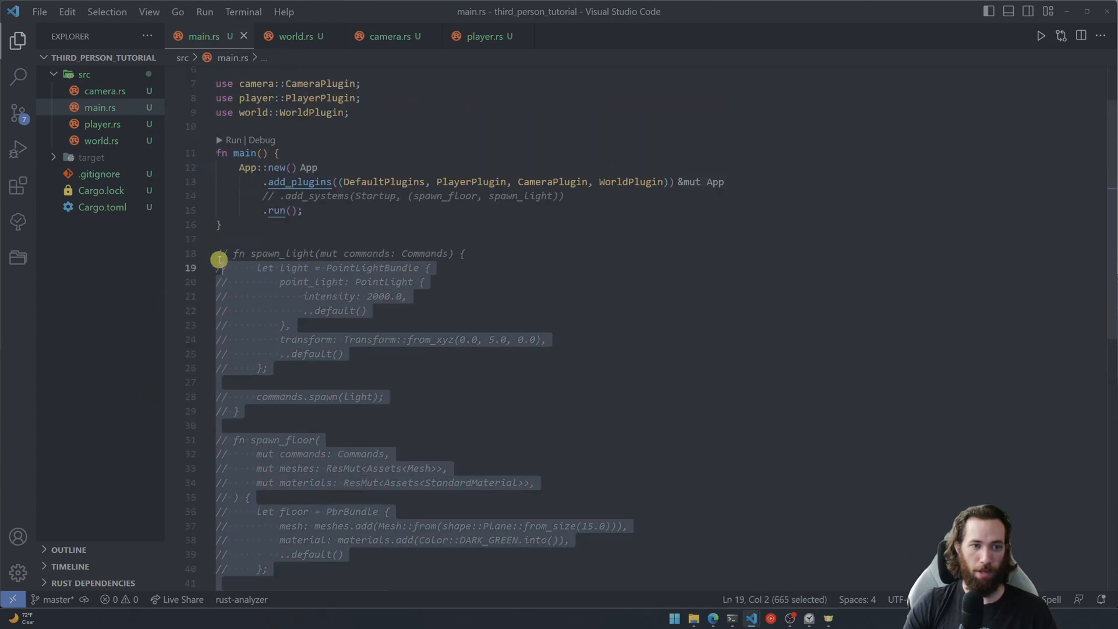
- Delete the commented-out spawn_light and spawn_floor code from main.rs
key("Delete")
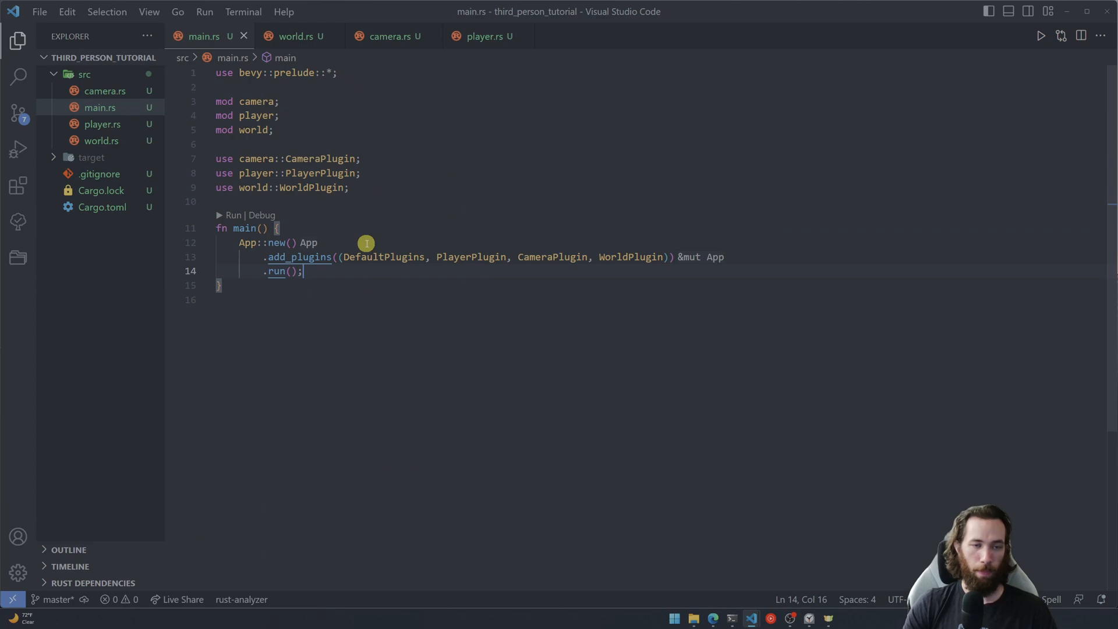
mouse_move(386, 337)
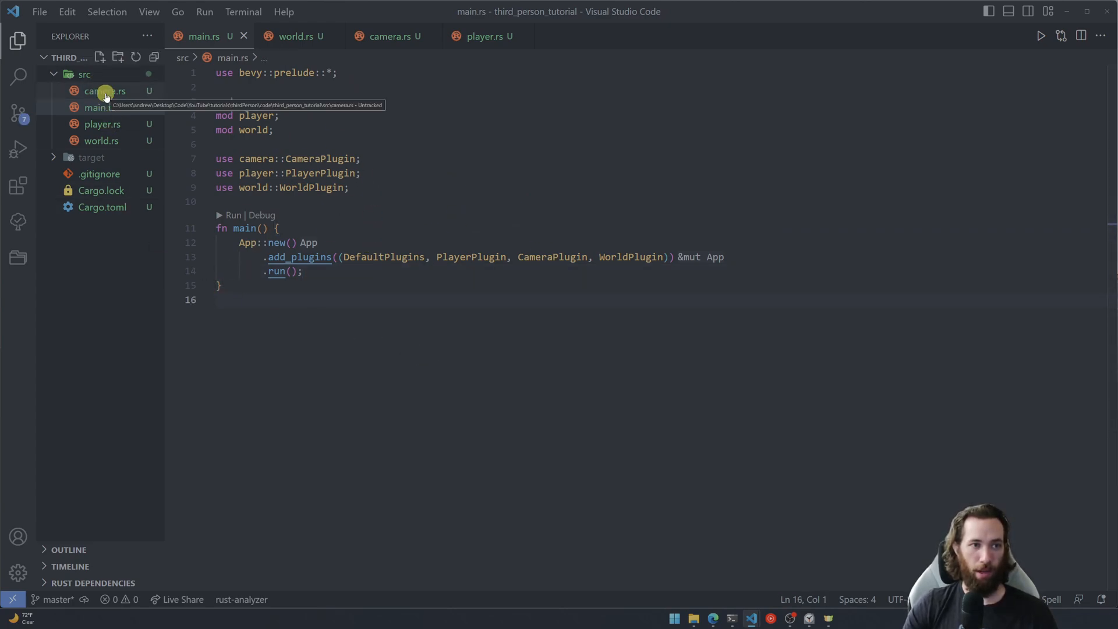
mouse_move(267, 139)
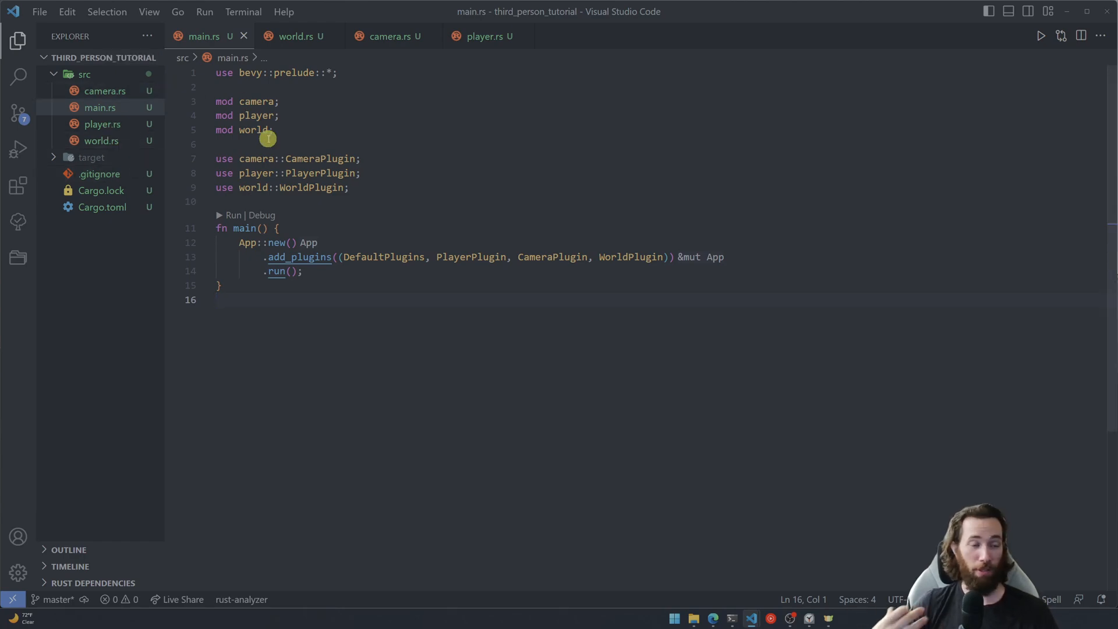
left_click(482, 36)
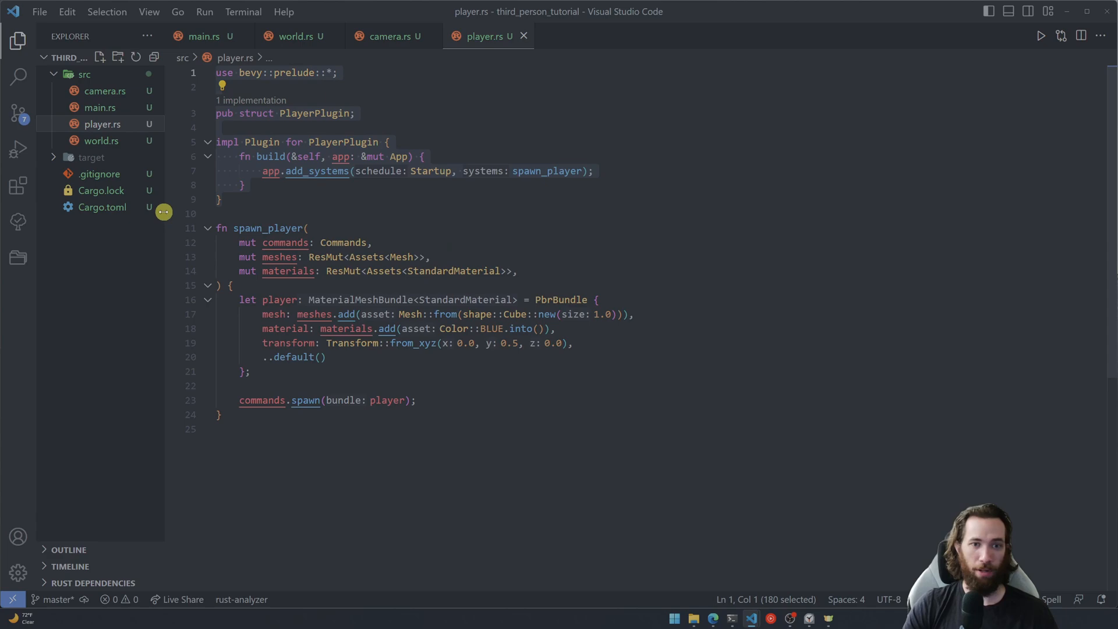
mouse_move(103, 91)
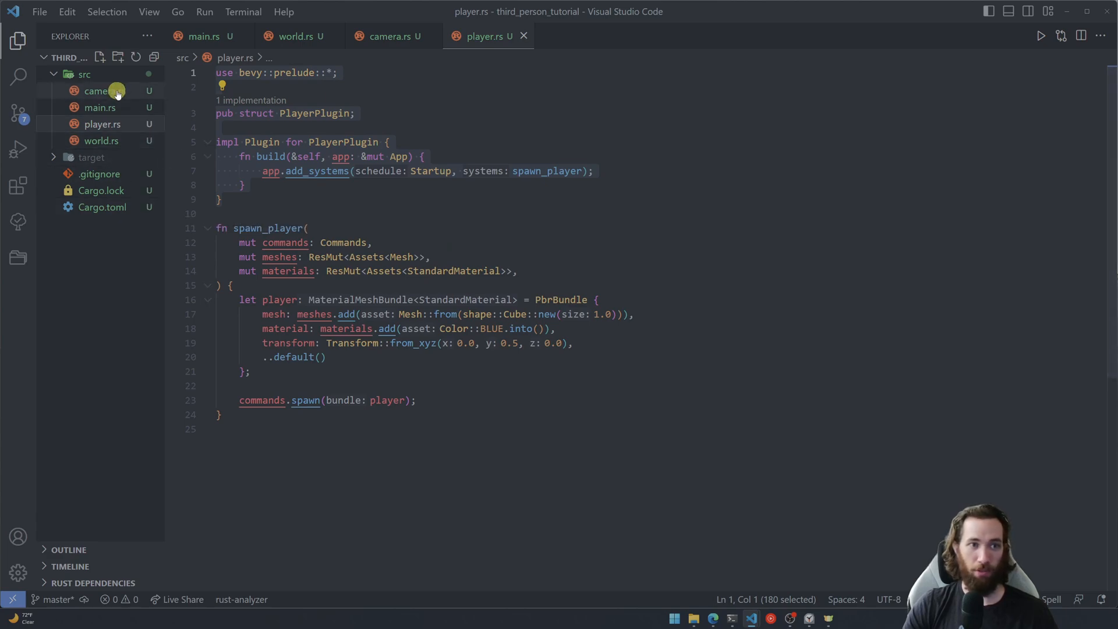